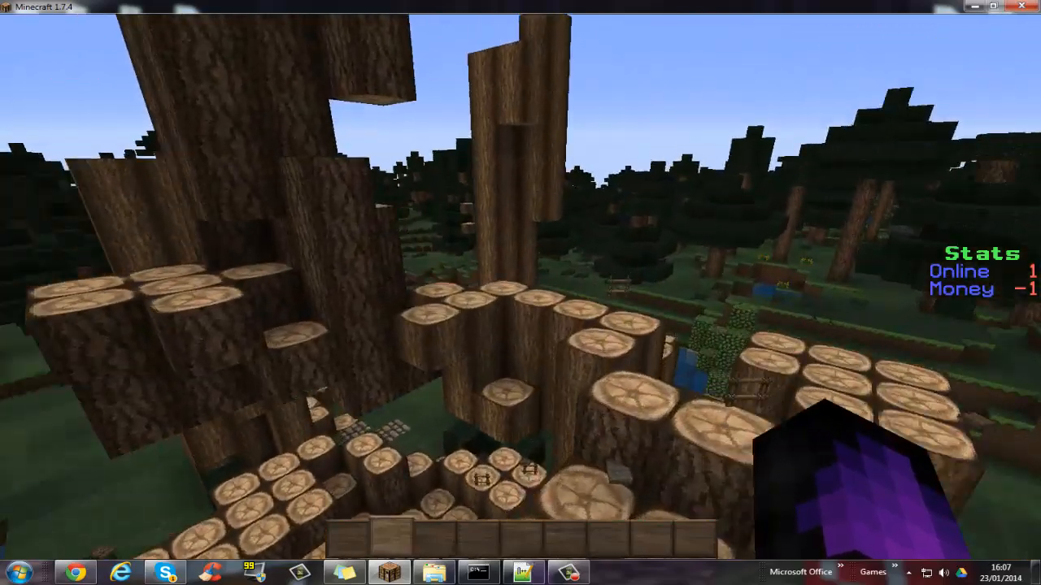
pyautogui.moveTo(520, 285)
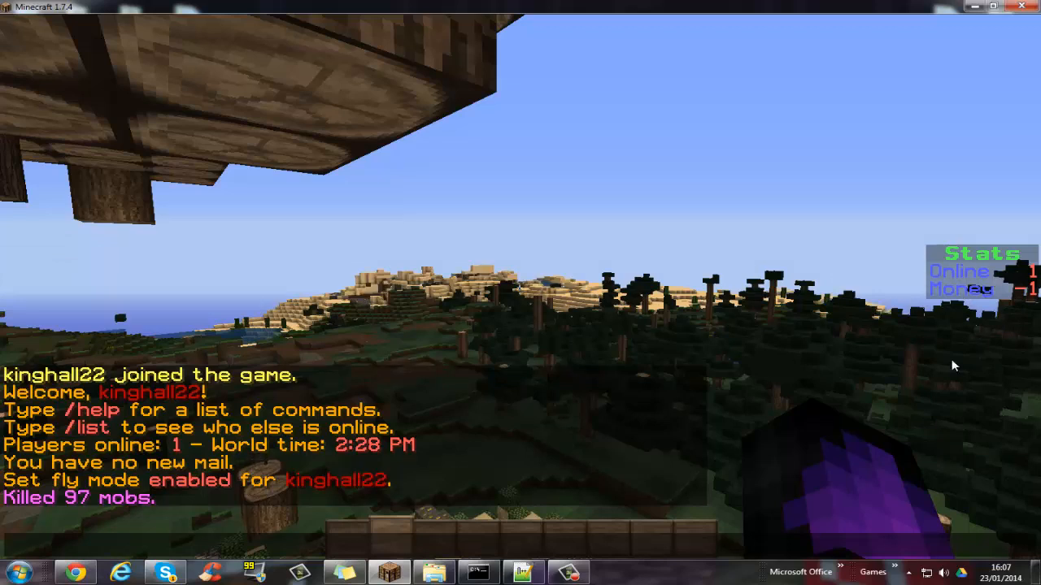
pyautogui.moveTo(971, 287)
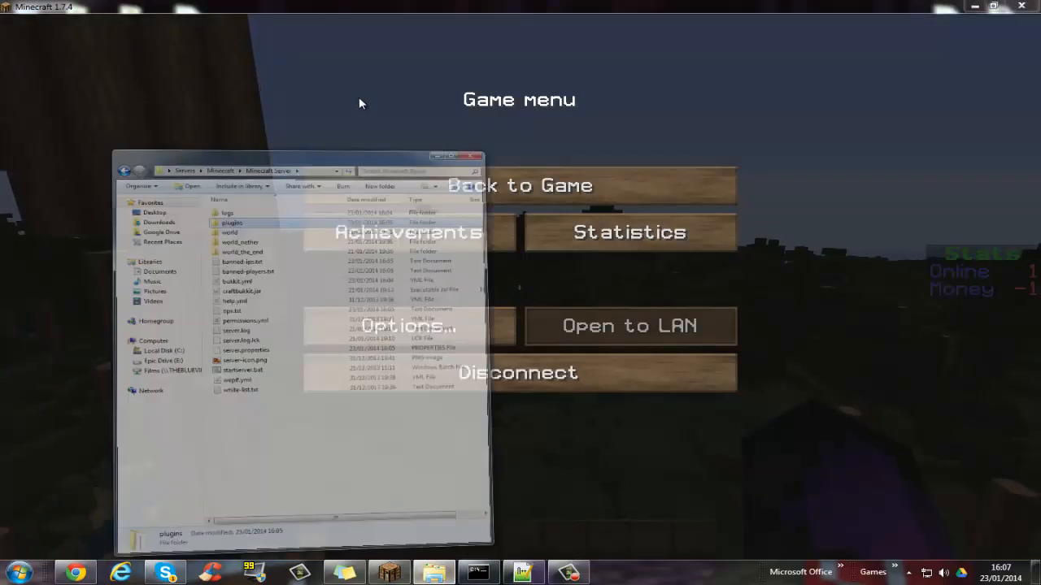
# In Explorer, open plugins > ScoreboardStats and bring up config.yml's context menu
pyautogui.click(518, 373)
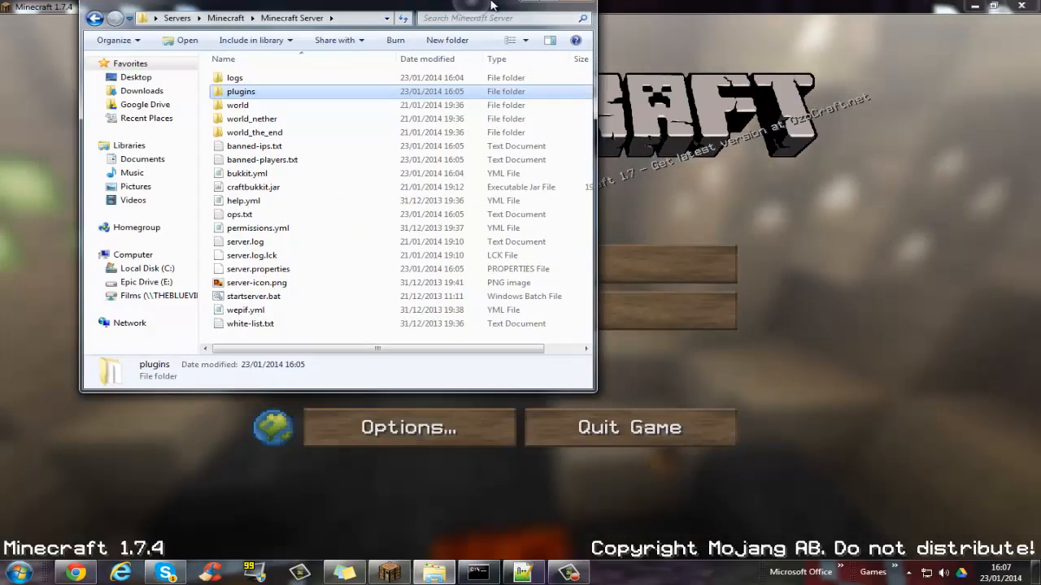
pyautogui.doubleClick(241, 91)
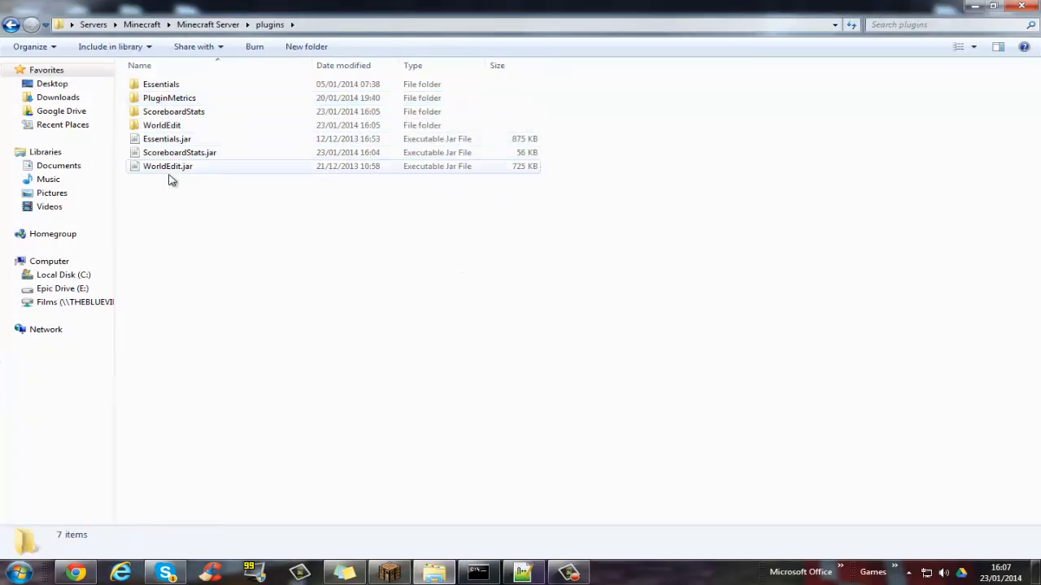
pyautogui.click(173, 112)
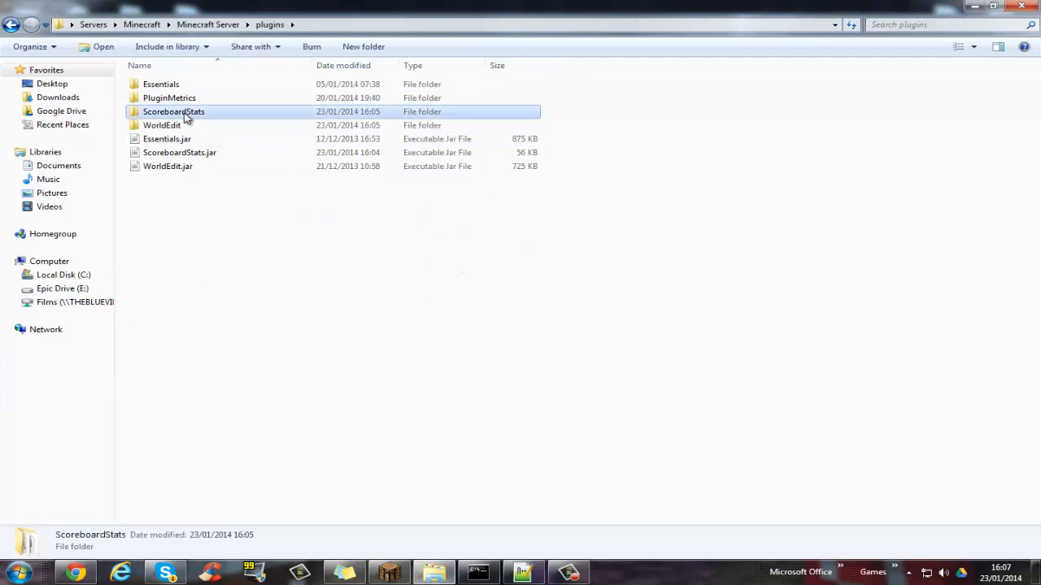
pyautogui.doubleClick(173, 112)
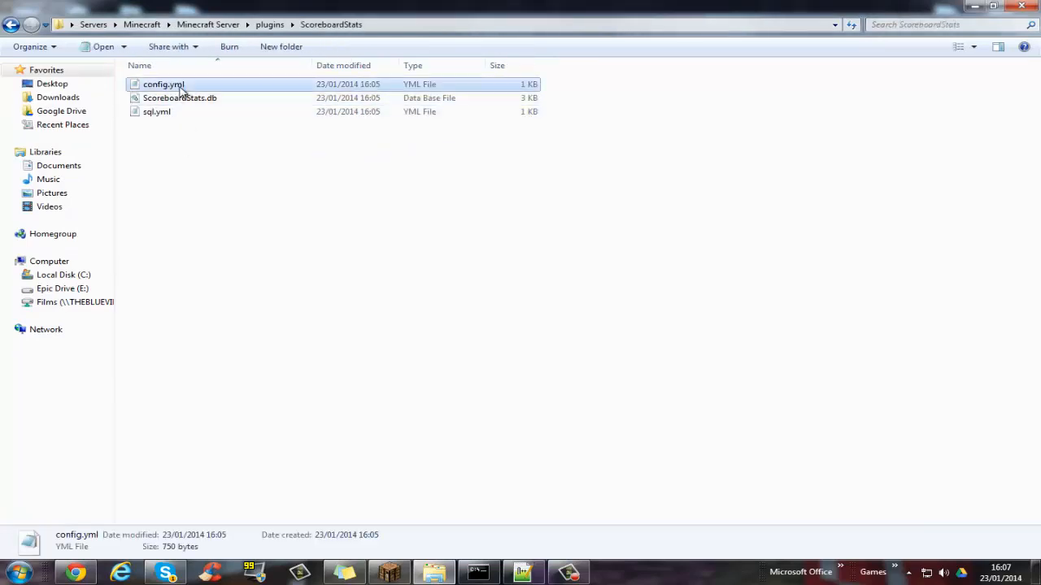
pyautogui.rightClick(164, 84)
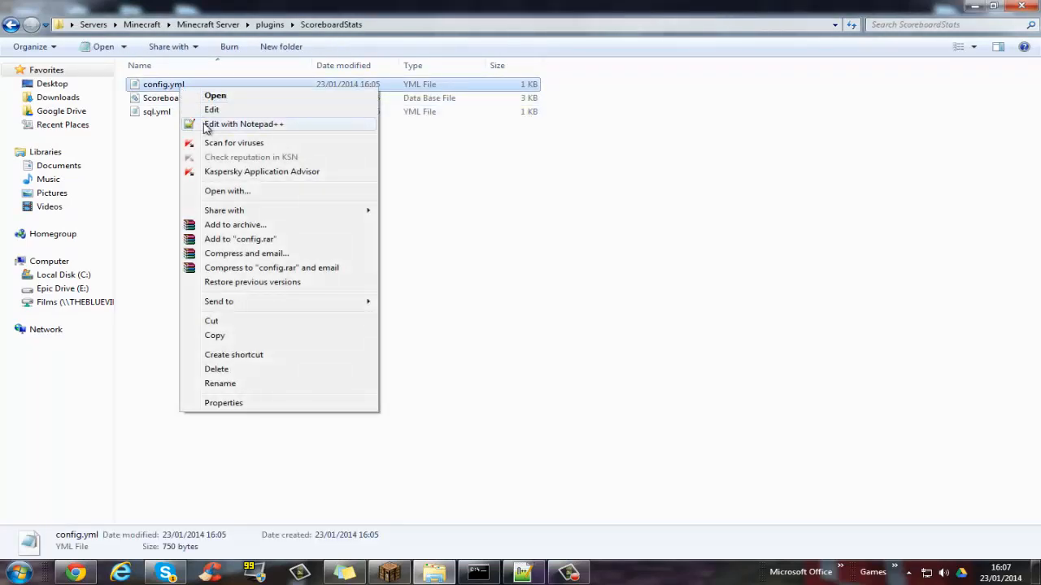
# Open config.yml in Notepad++ and point out enable-pvpstats and the world_nether and city disabled worlds
pyautogui.click(242, 123)
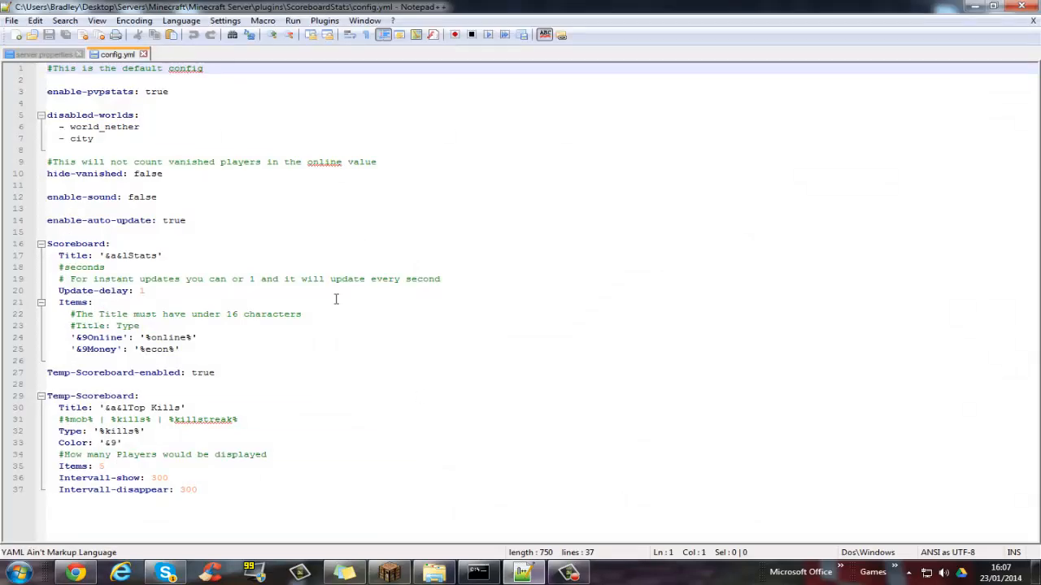
pyautogui.moveTo(295, 268)
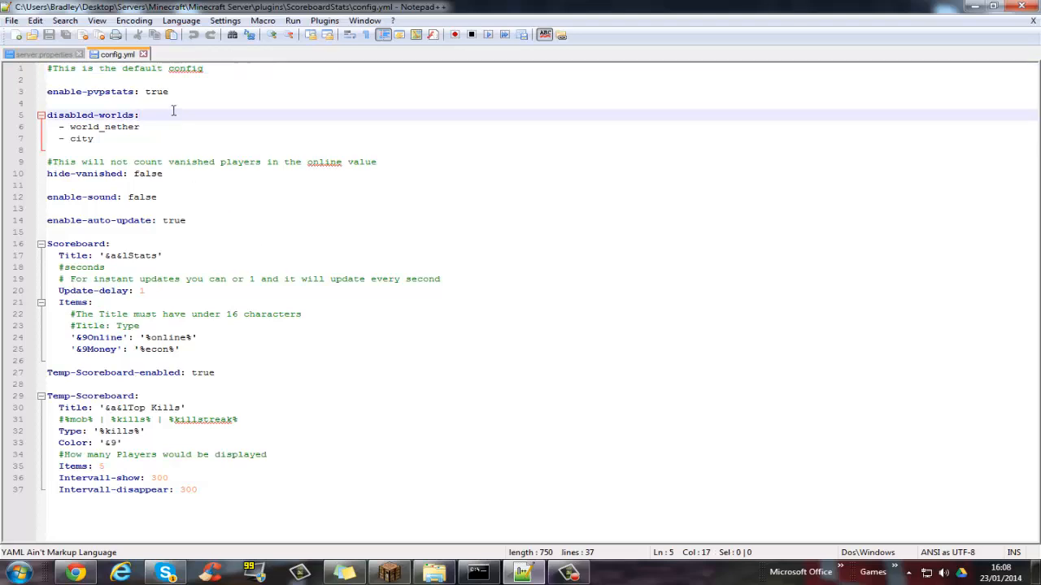
pyautogui.click(169, 92)
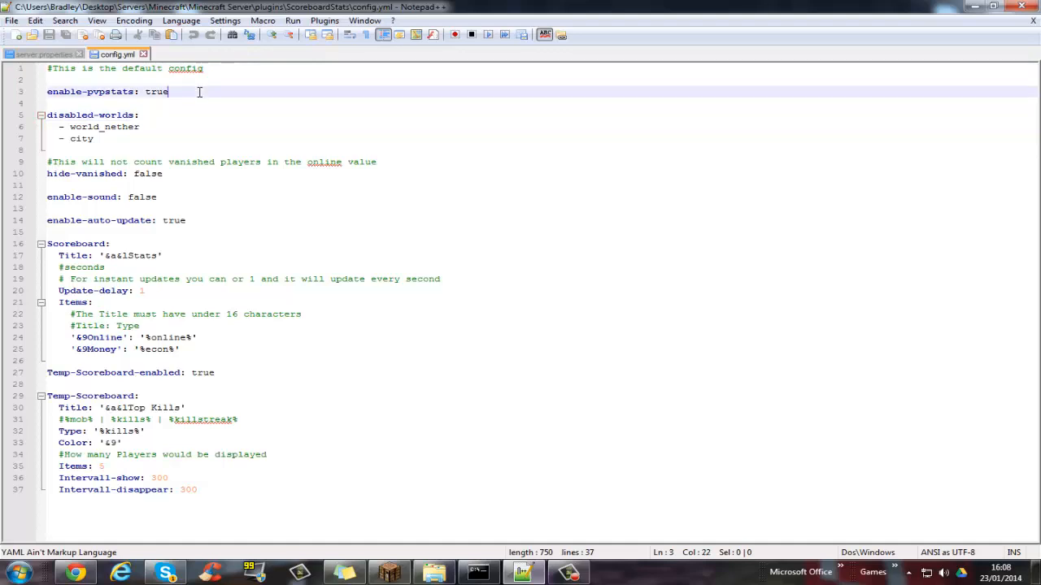
pyautogui.moveTo(228, 141)
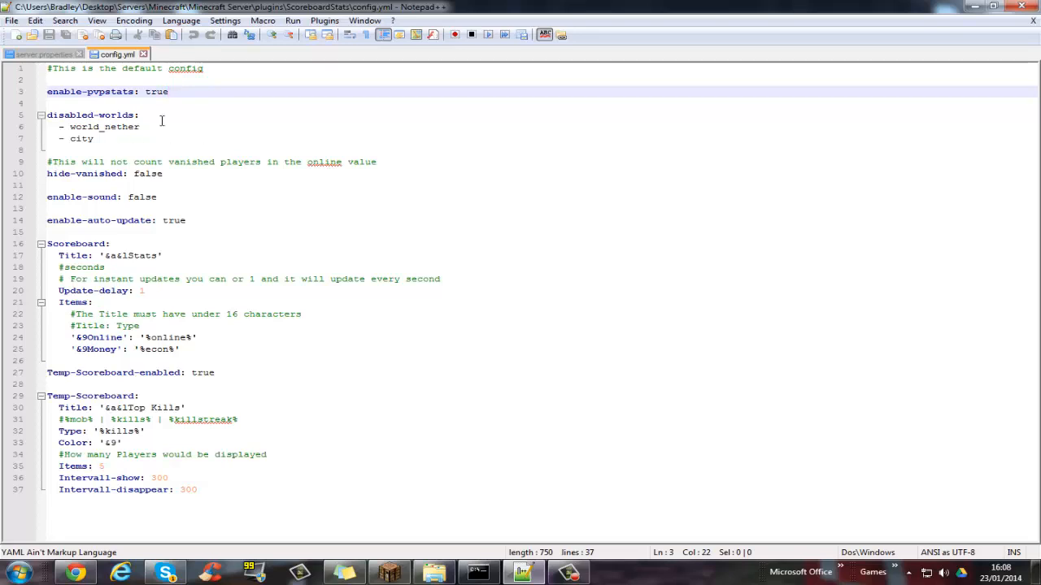
pyautogui.click(139, 115)
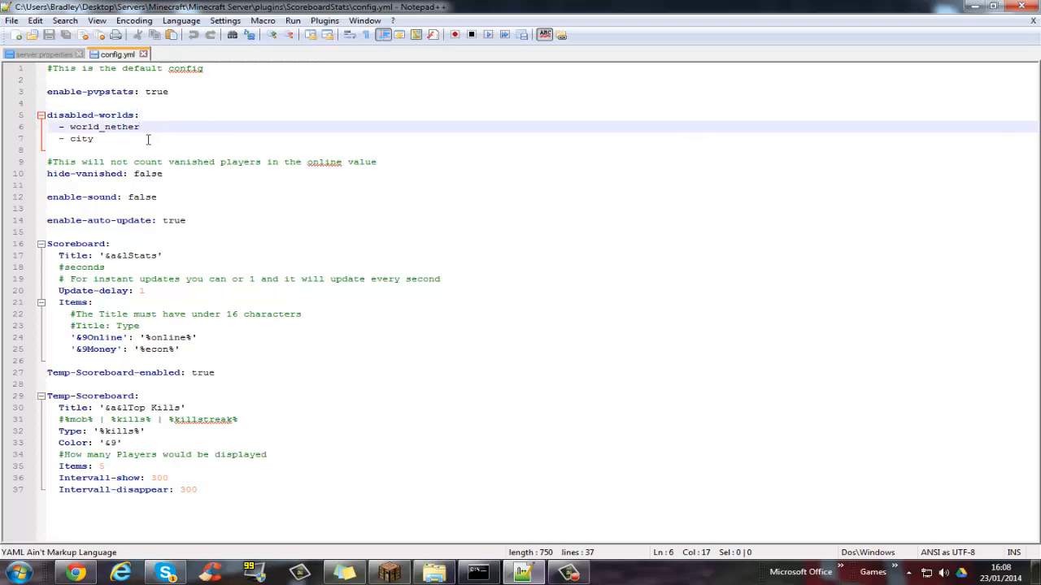
pyautogui.click(93, 138)
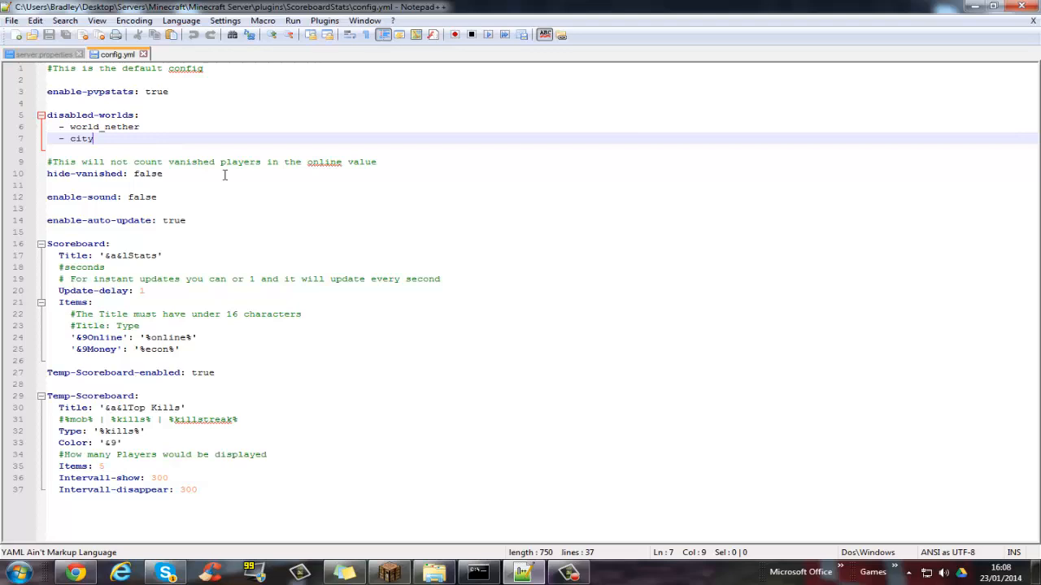
# Point out the hide-vanished, enable-sound and enable-auto-update settings
pyautogui.click(162, 173)
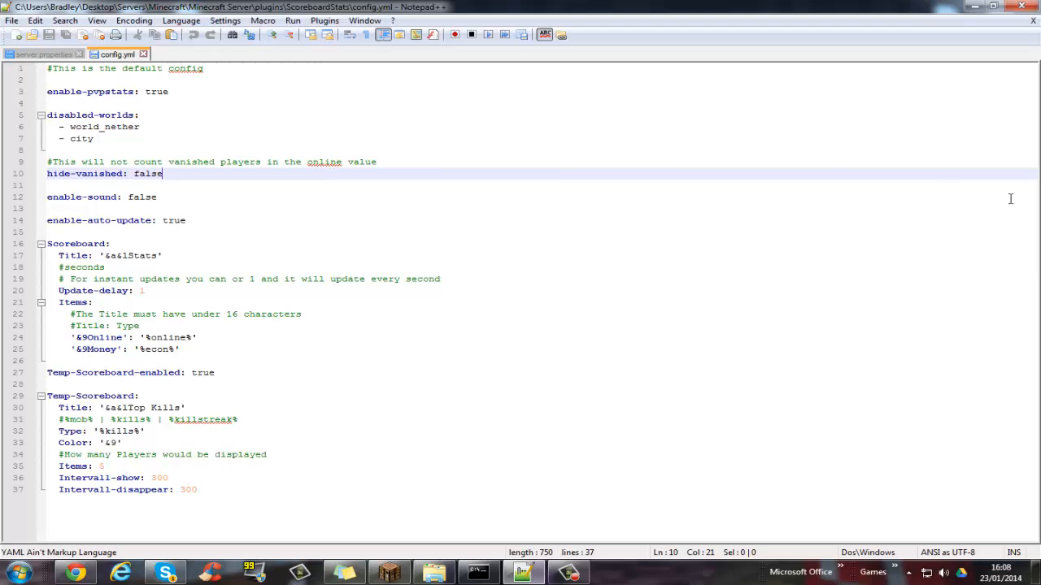
pyautogui.moveTo(677, 224)
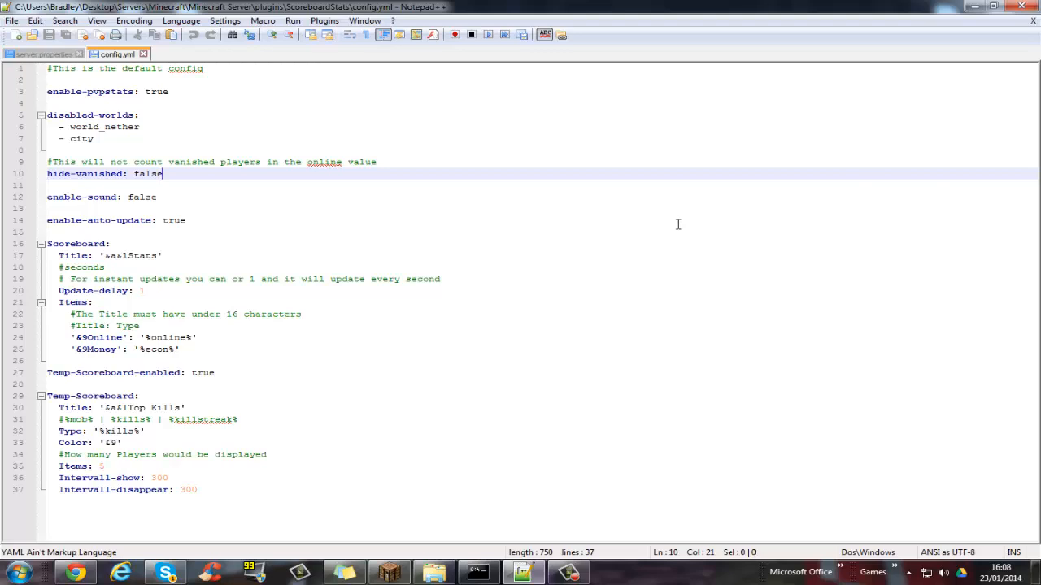
pyautogui.moveTo(425, 248)
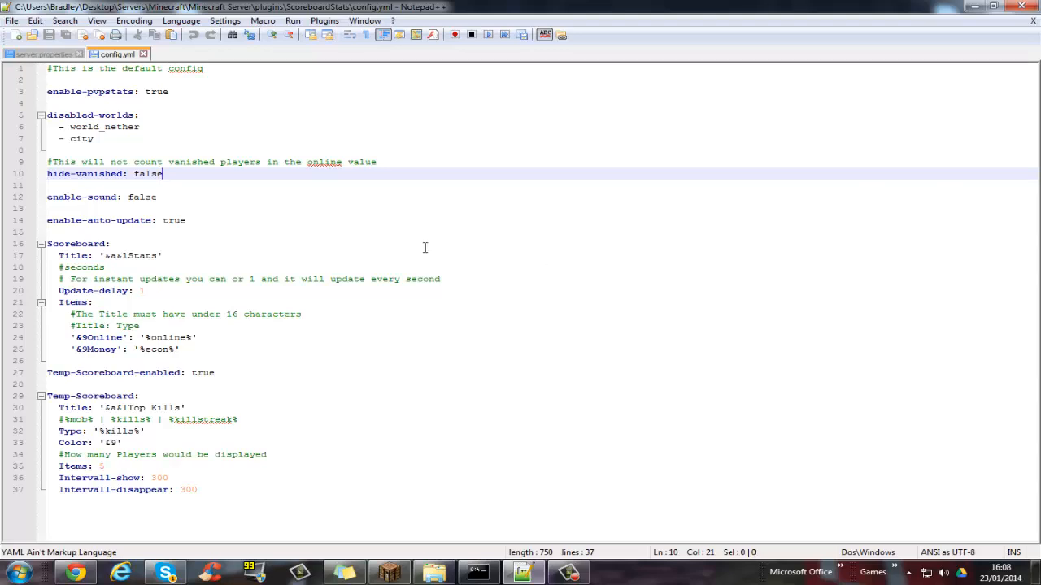
pyautogui.click(201, 197)
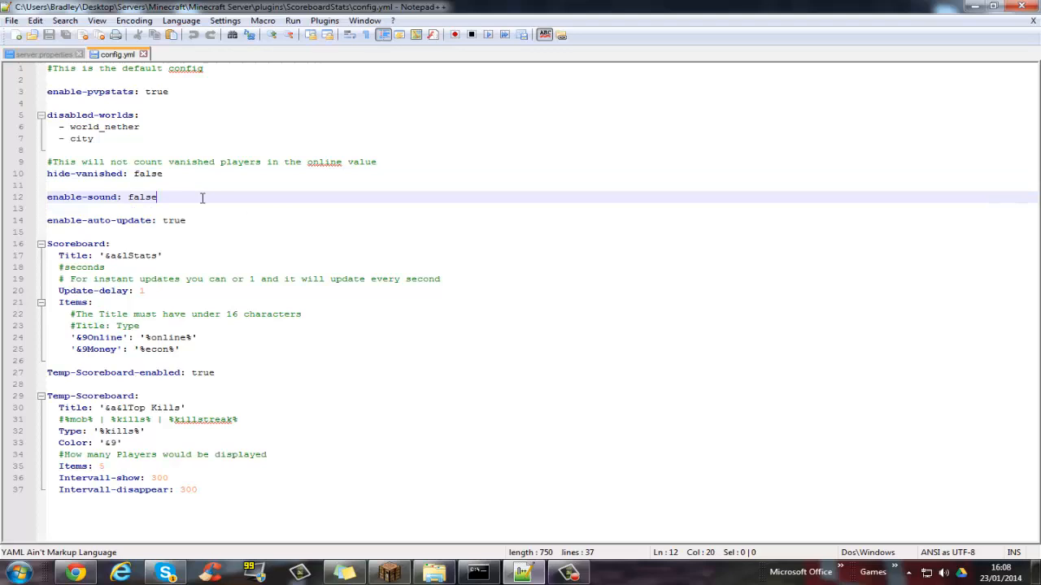
pyautogui.moveTo(212, 219)
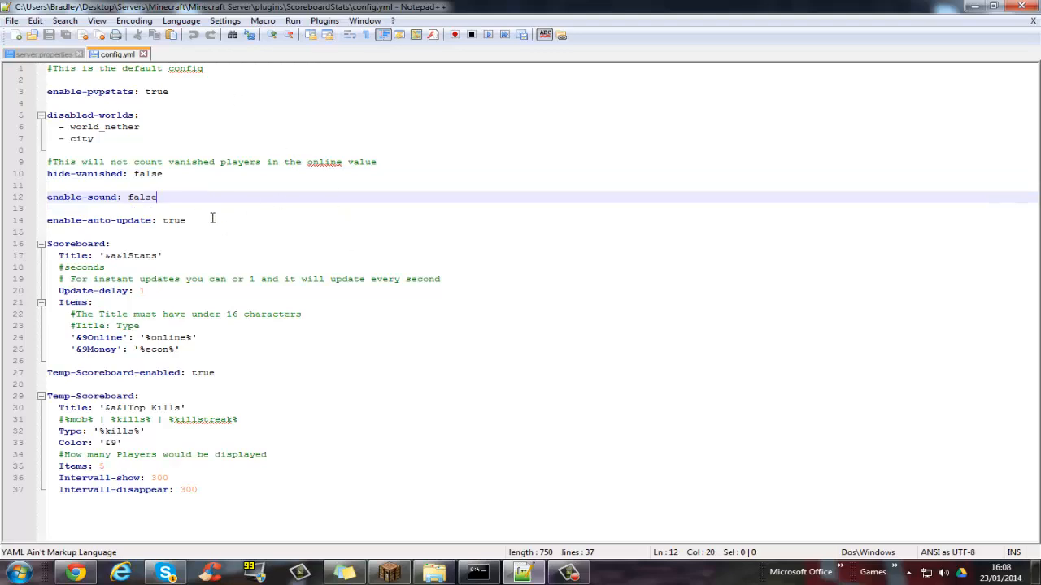
pyautogui.click(185, 220)
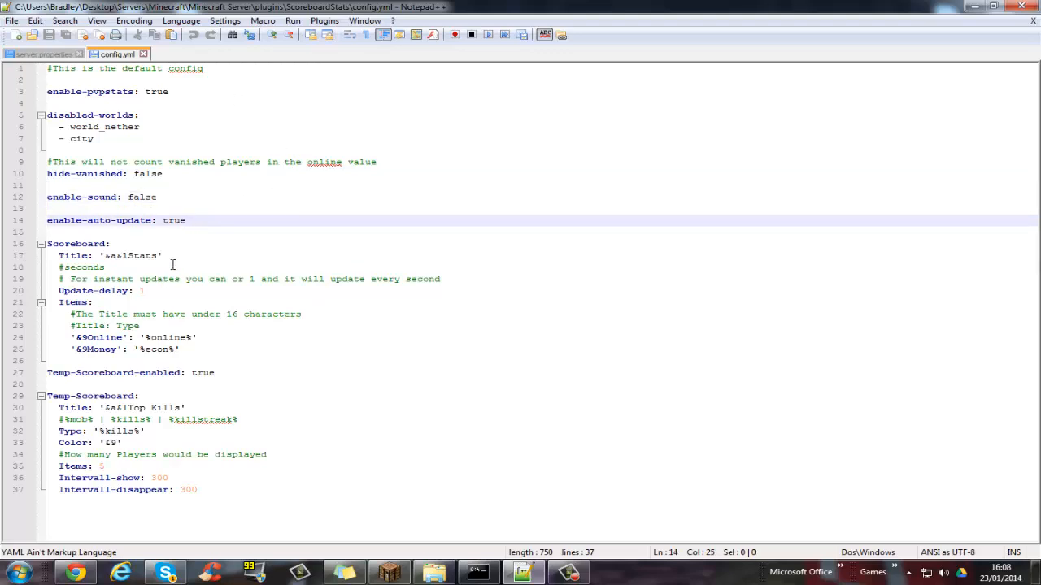
pyautogui.moveTo(327, 384)
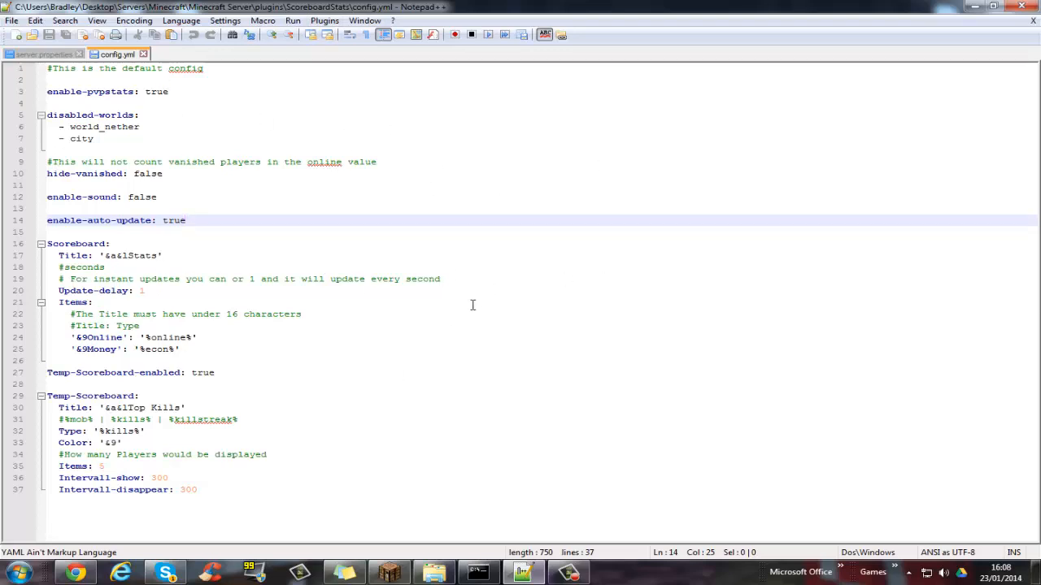
pyautogui.moveTo(220, 225)
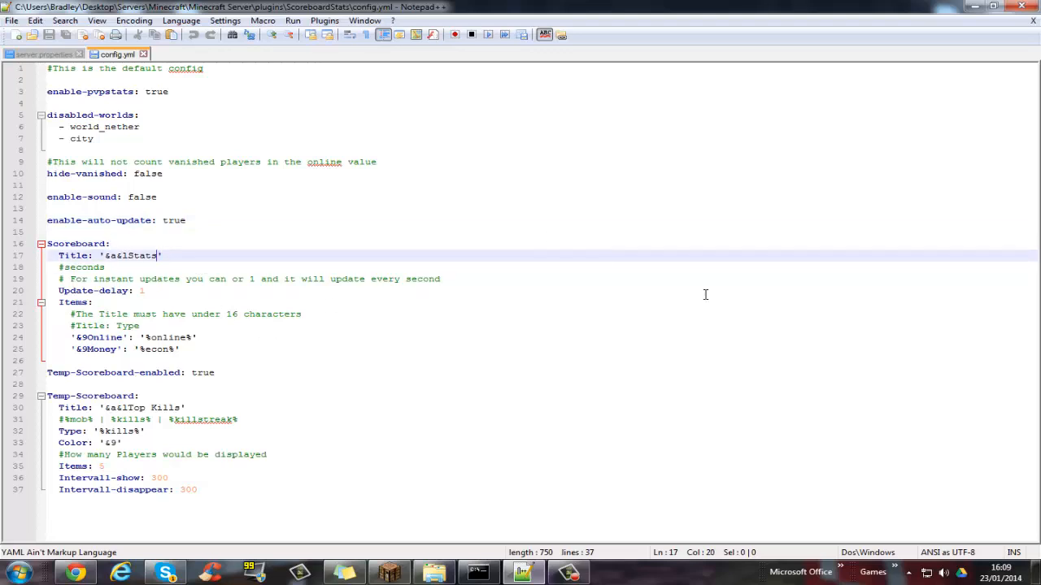
pyautogui.moveTo(959, 213)
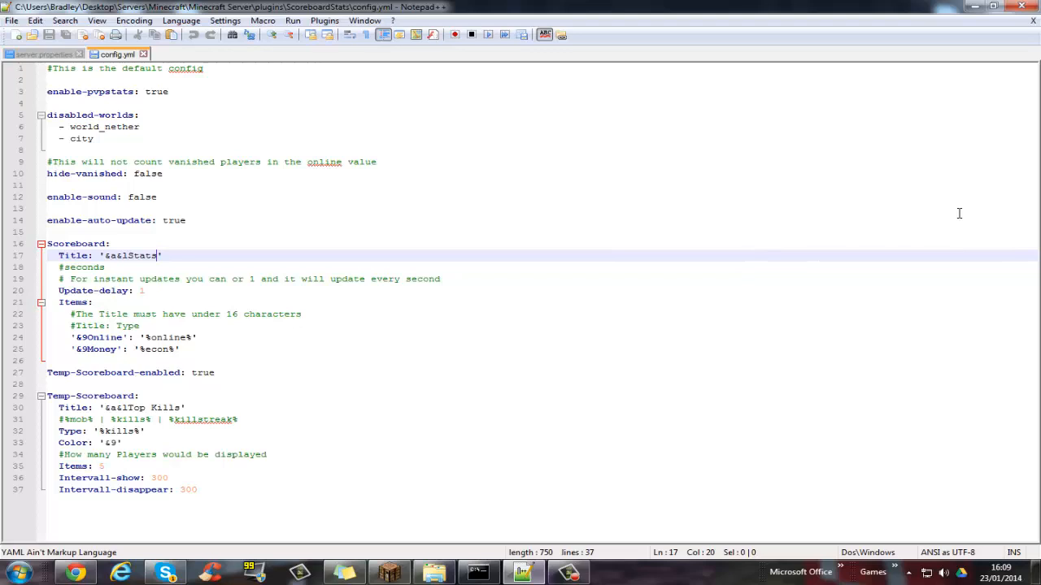
pyautogui.moveTo(906, 238)
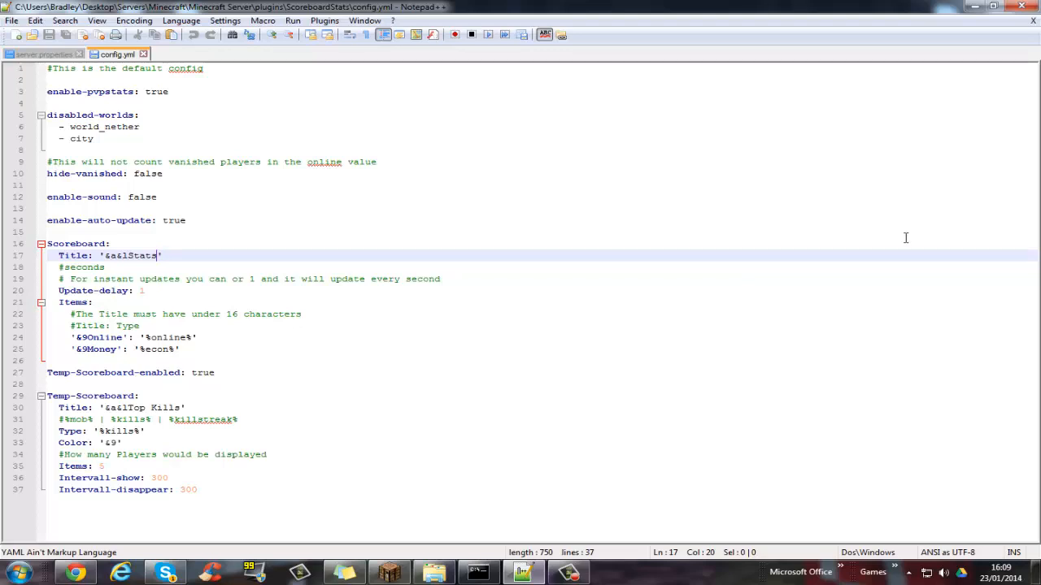
# Change the scoreboard title from '&a&lStats' to '&a&lNotice'
pyautogui.press('Backspace')
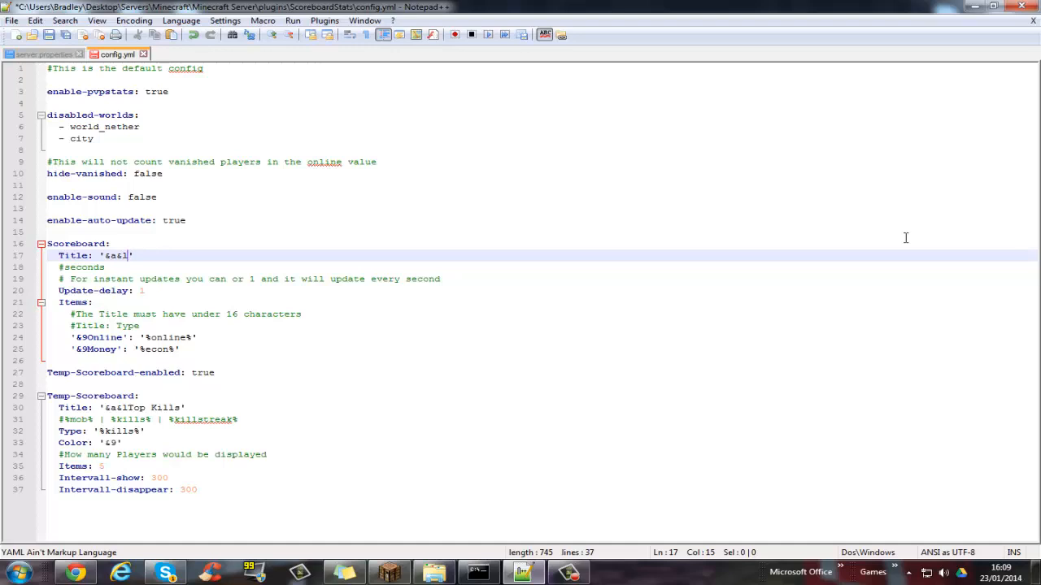
pyautogui.write('Notice')
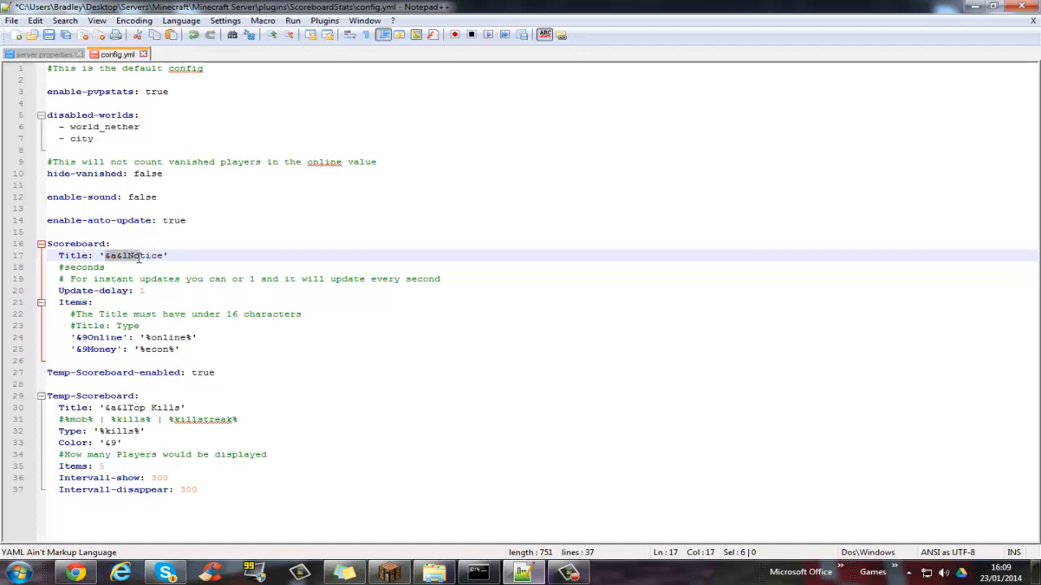
pyautogui.click(130, 256)
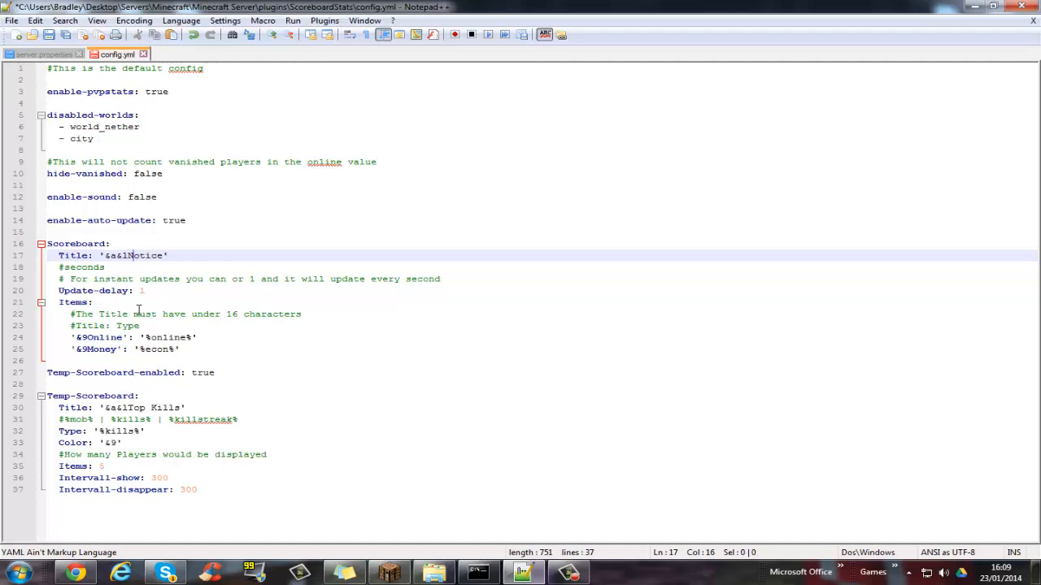
pyautogui.click(145, 290)
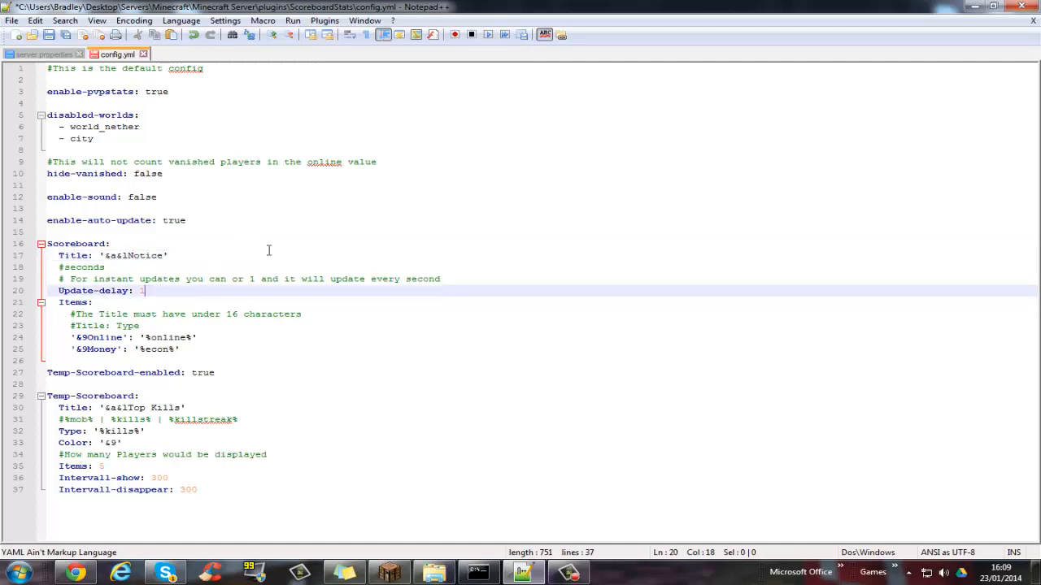
pyautogui.moveTo(313, 274)
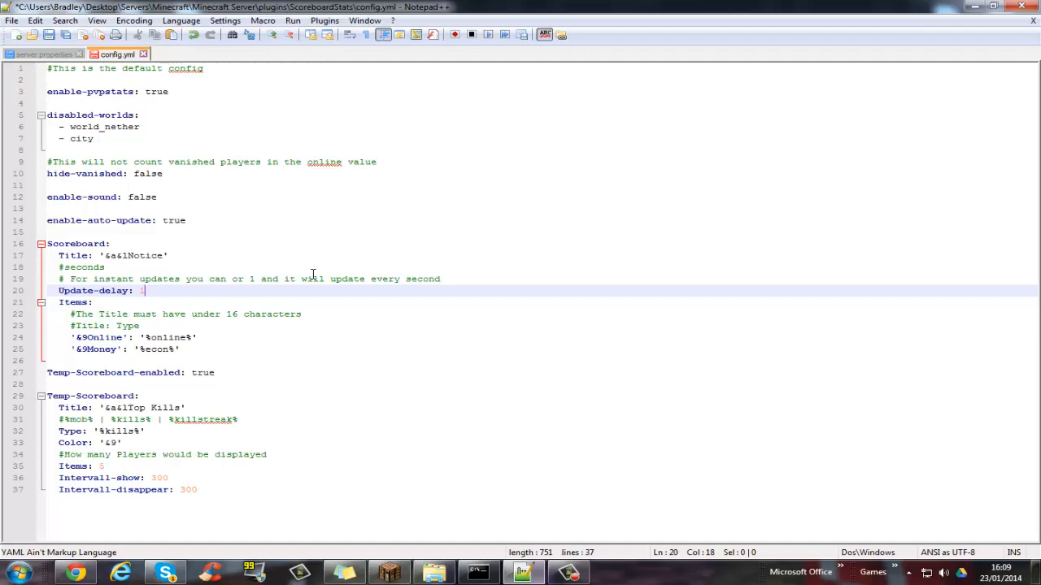
pyautogui.moveTo(290, 299)
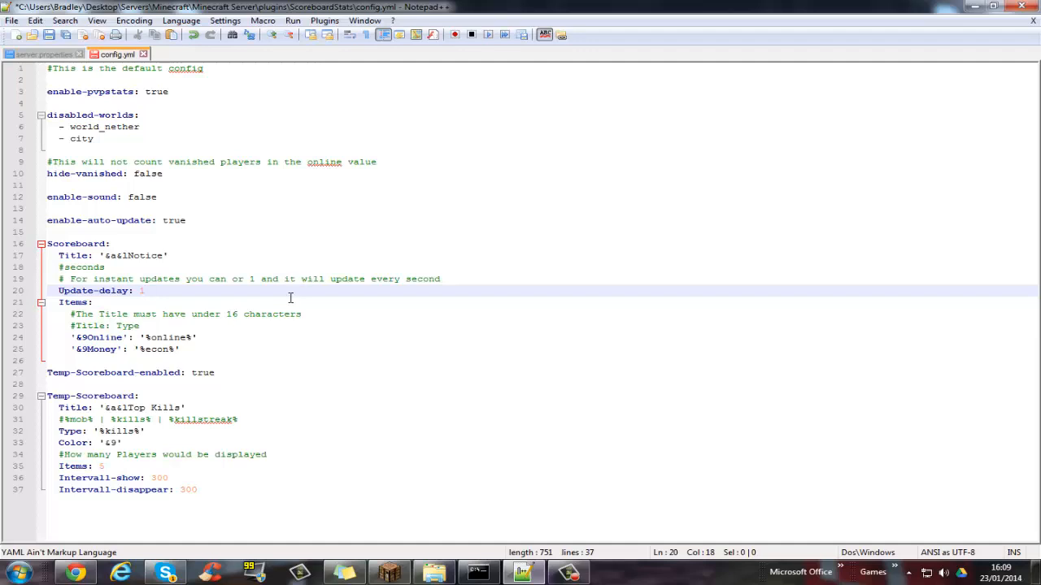
pyautogui.click(202, 338)
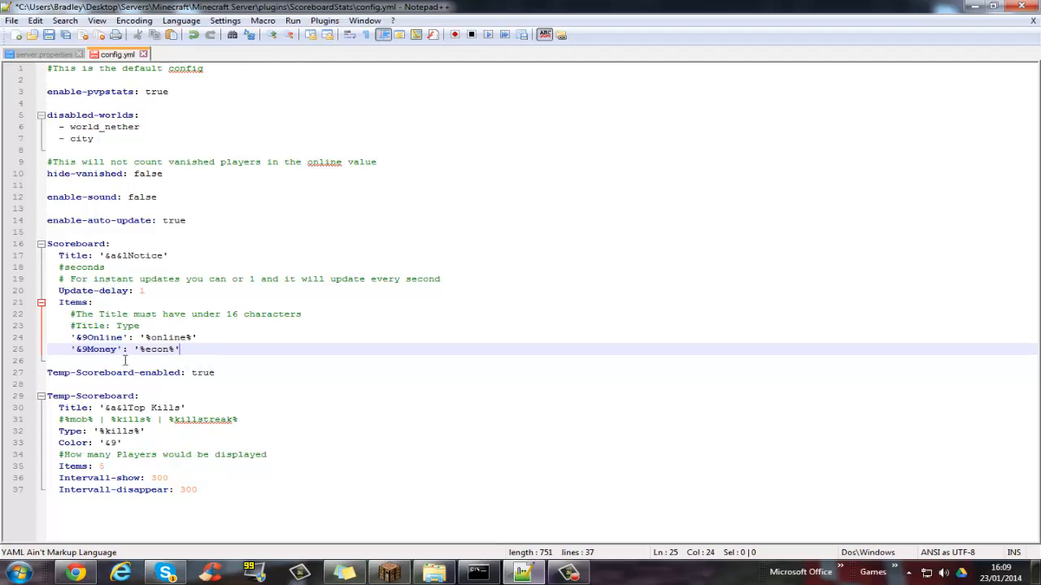
pyautogui.click(165, 337)
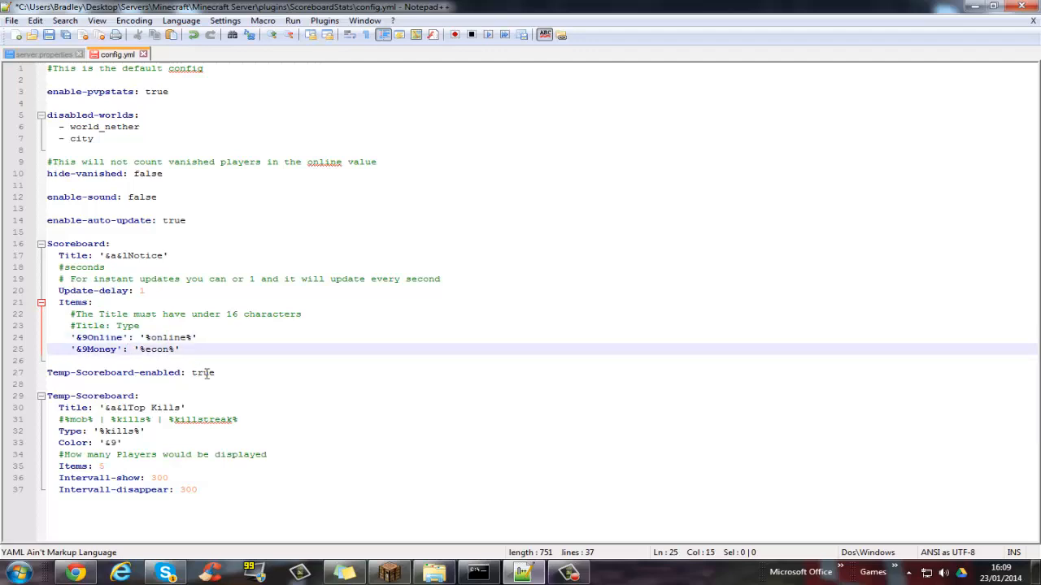
pyautogui.moveTo(72, 551)
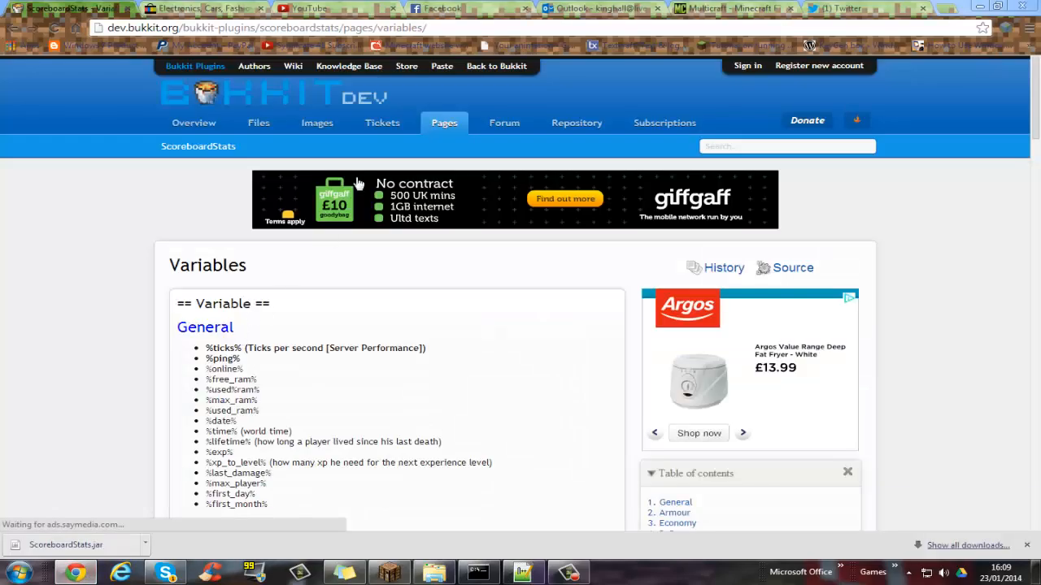
# Scroll the BukkitDev Variables page, select %ping%, and return to config.yml in Notepad++
pyautogui.scroll(-3)
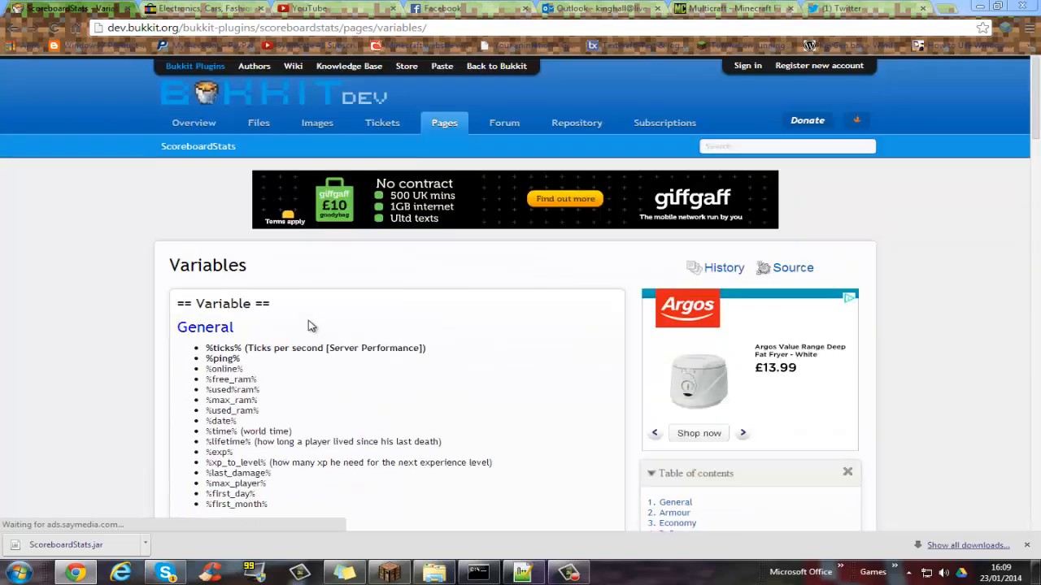
pyautogui.scroll(-3)
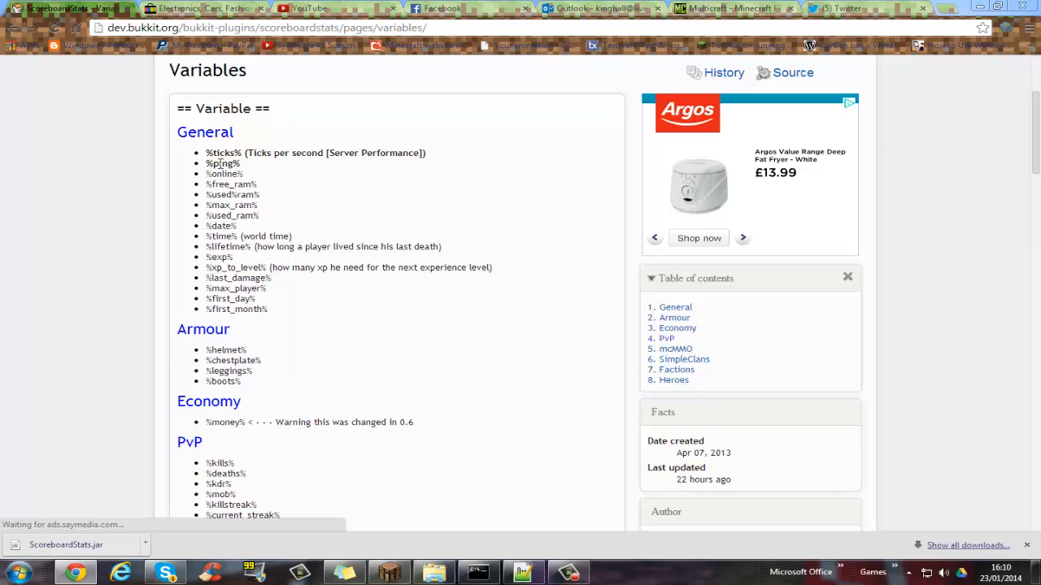
pyautogui.doubleClick(223, 163)
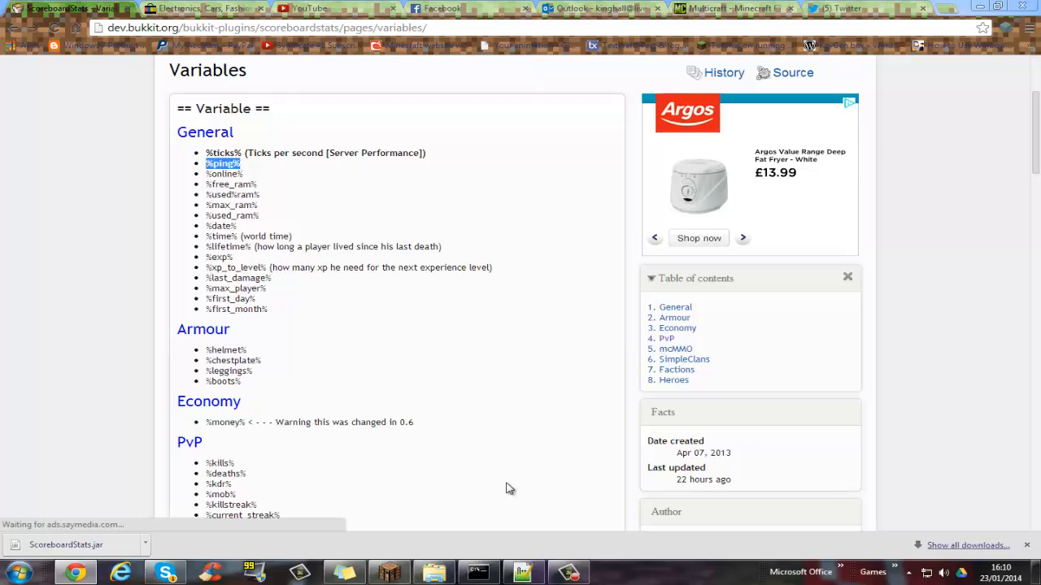
pyautogui.click(524, 571)
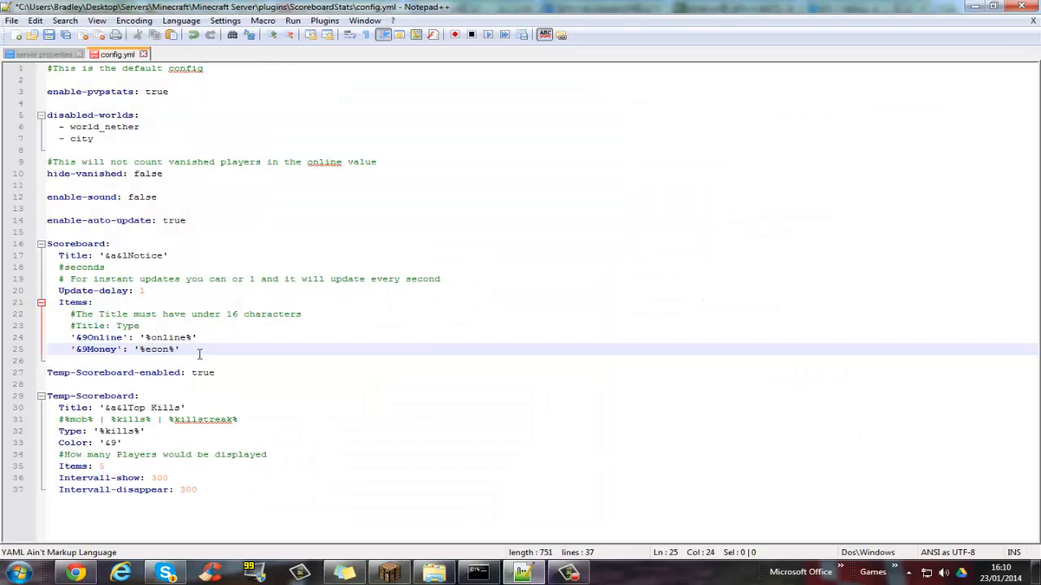
# Add the item line '&9Ping': '%ping%' beneath the Money item
pyautogui.press('Enter')
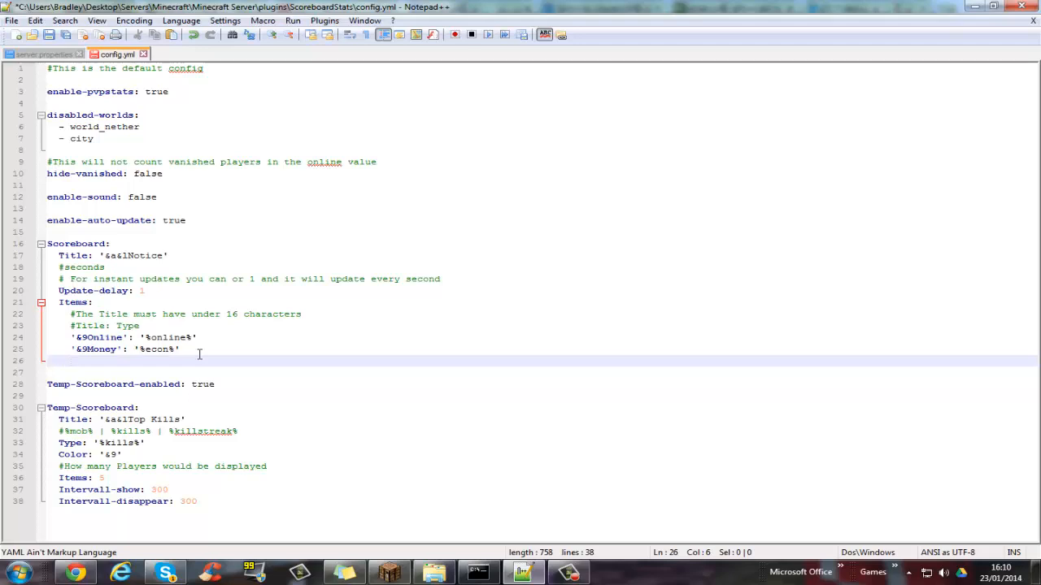
pyautogui.press('Backspace')
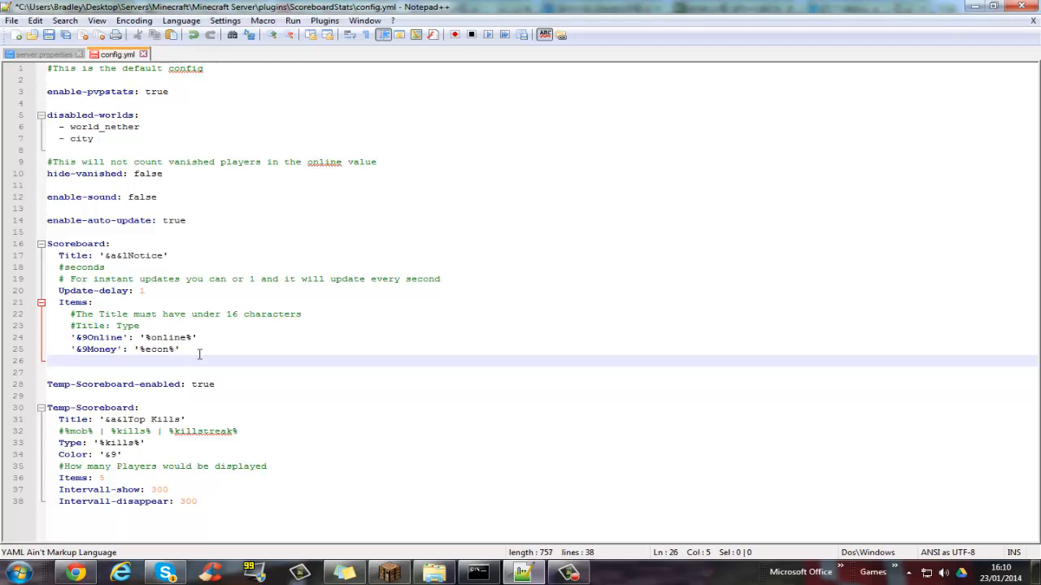
pyautogui.write("'")
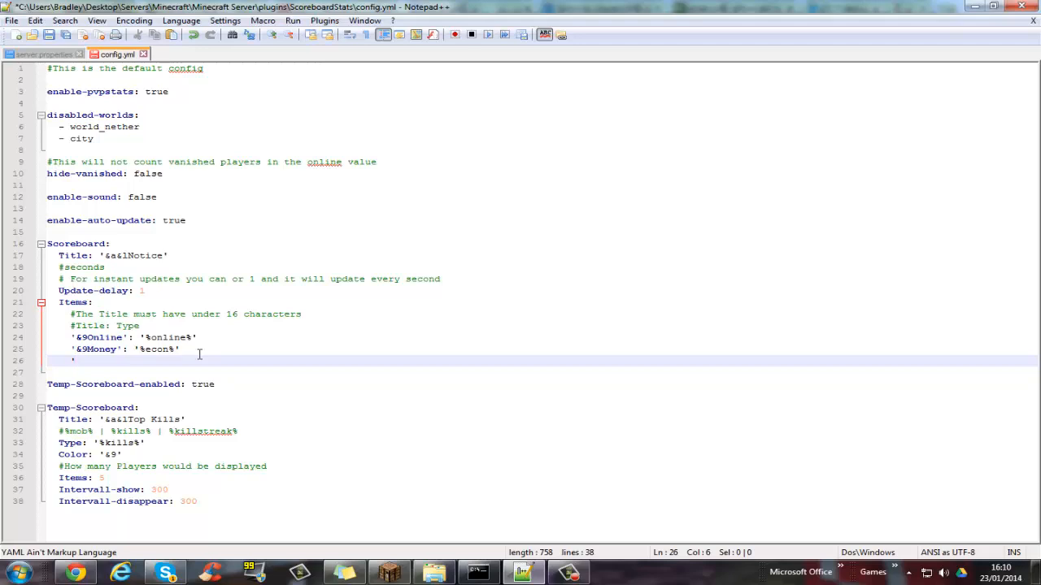
pyautogui.write('&')
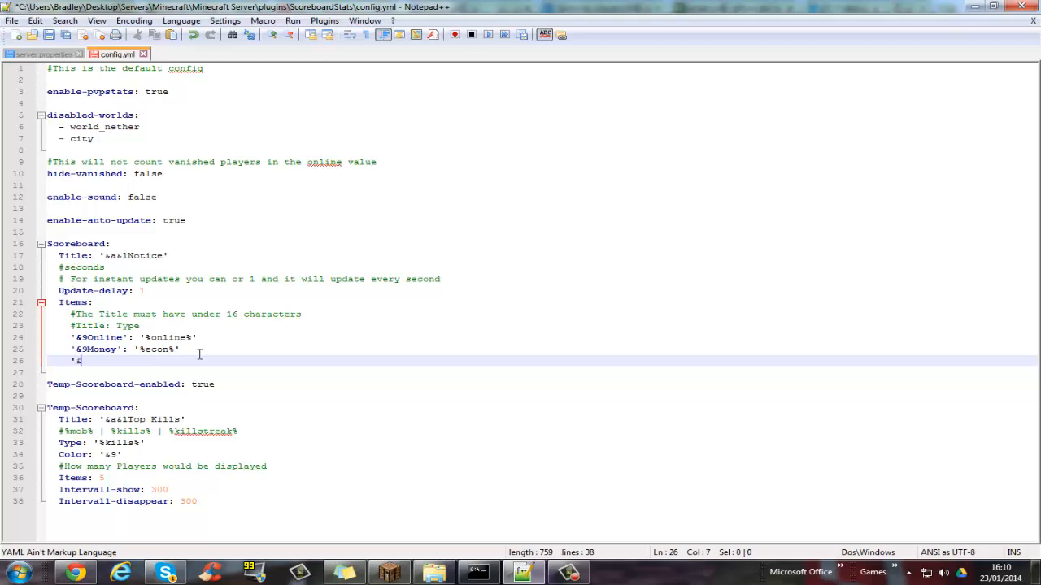
pyautogui.write('Ping')
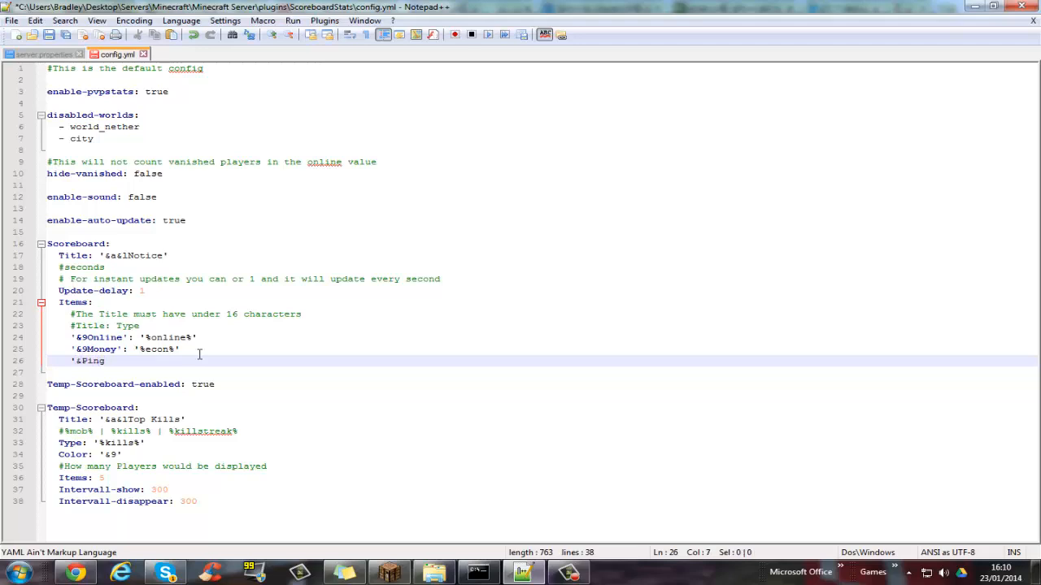
pyautogui.write('9')
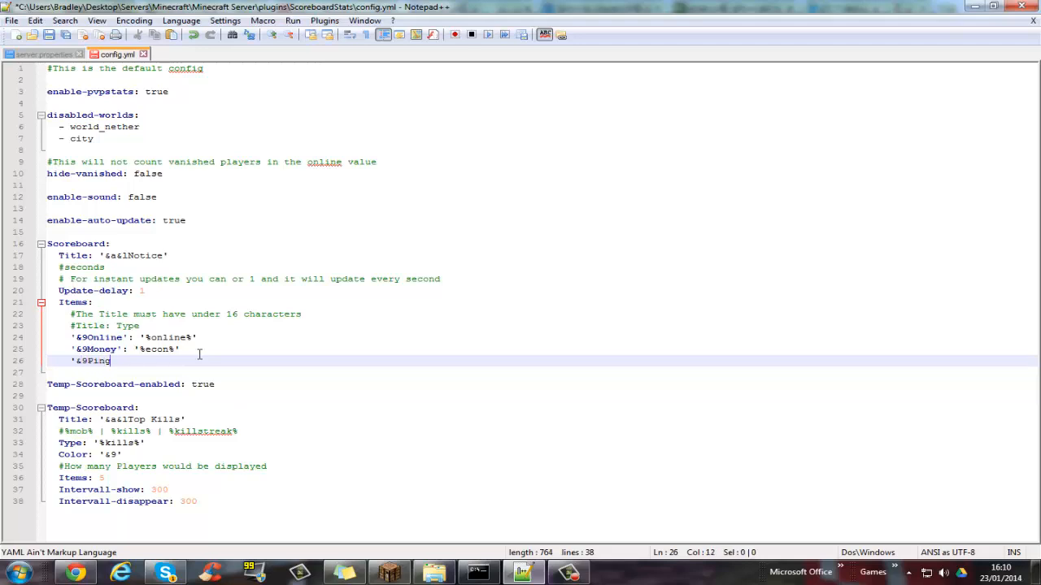
pyautogui.write("': '")
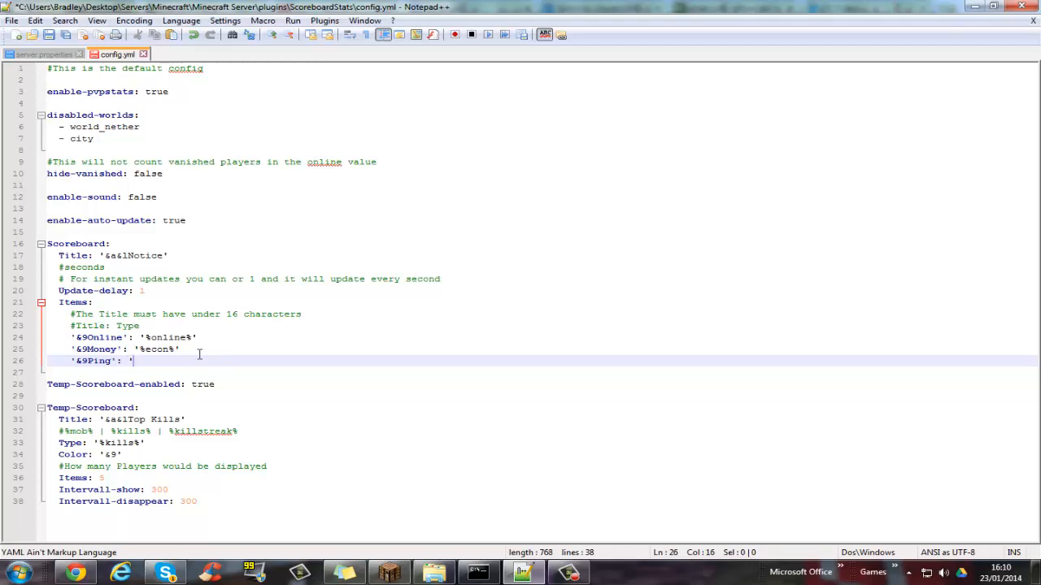
pyautogui.write("%ping%'")
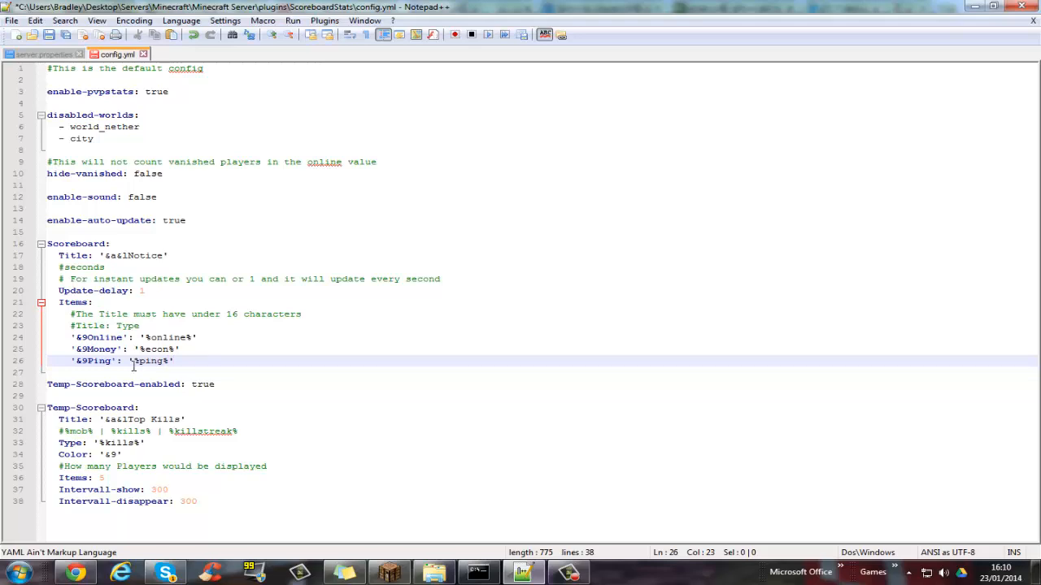
pyautogui.moveTo(231, 374)
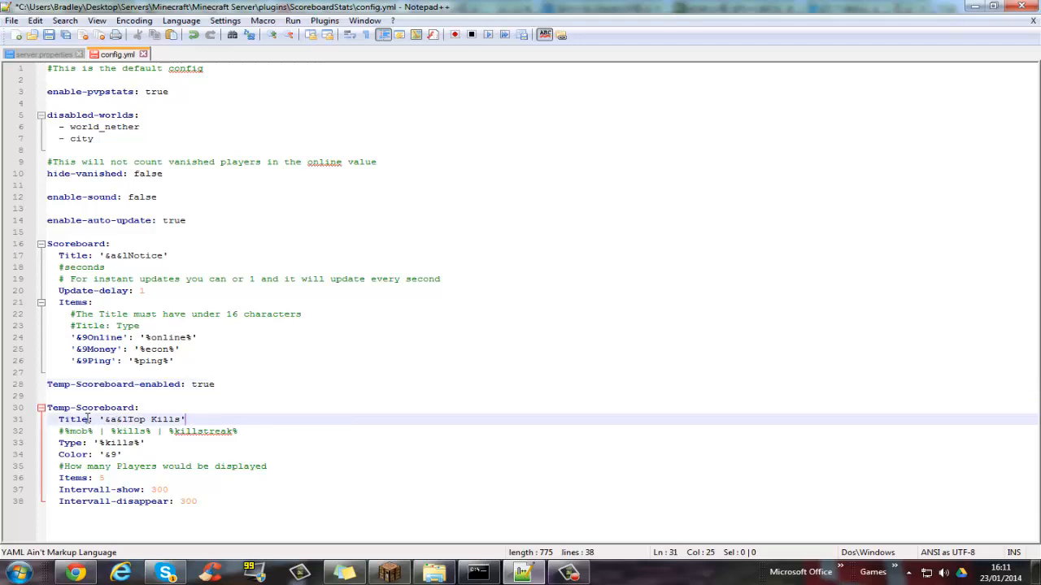
pyautogui.doubleClick(126, 418)
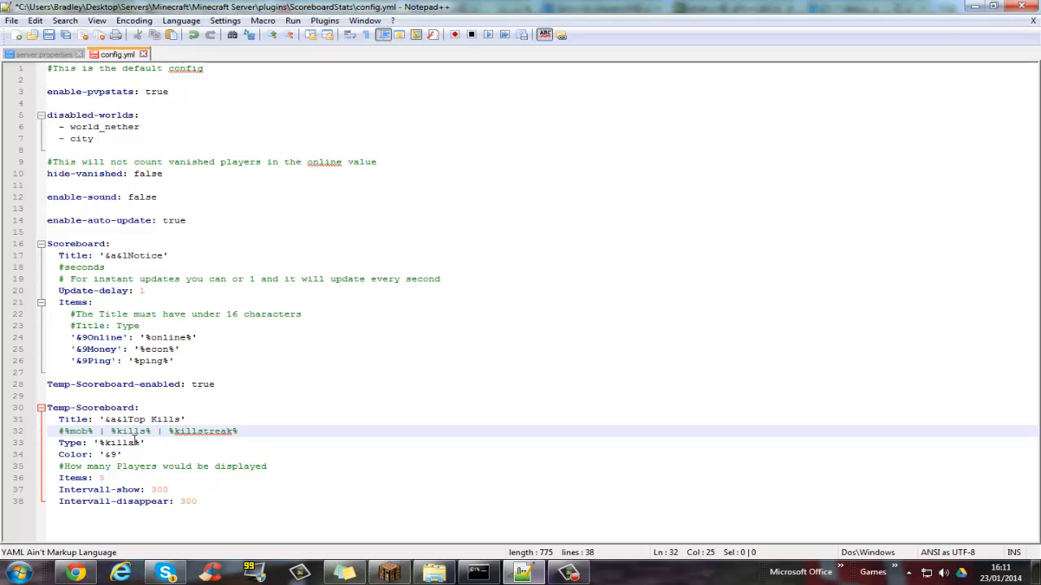
pyautogui.click(122, 443)
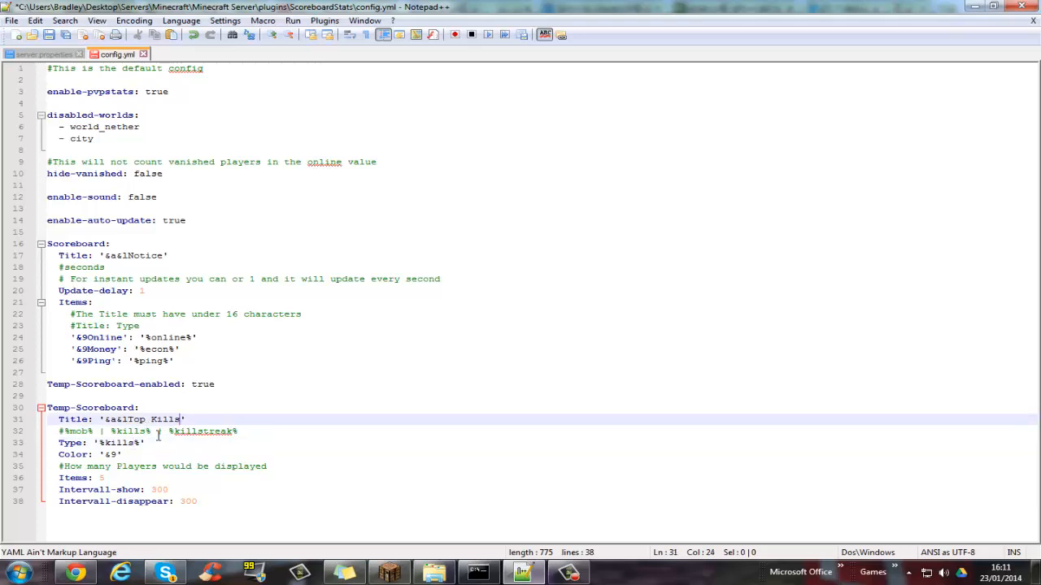
pyautogui.click(129, 443)
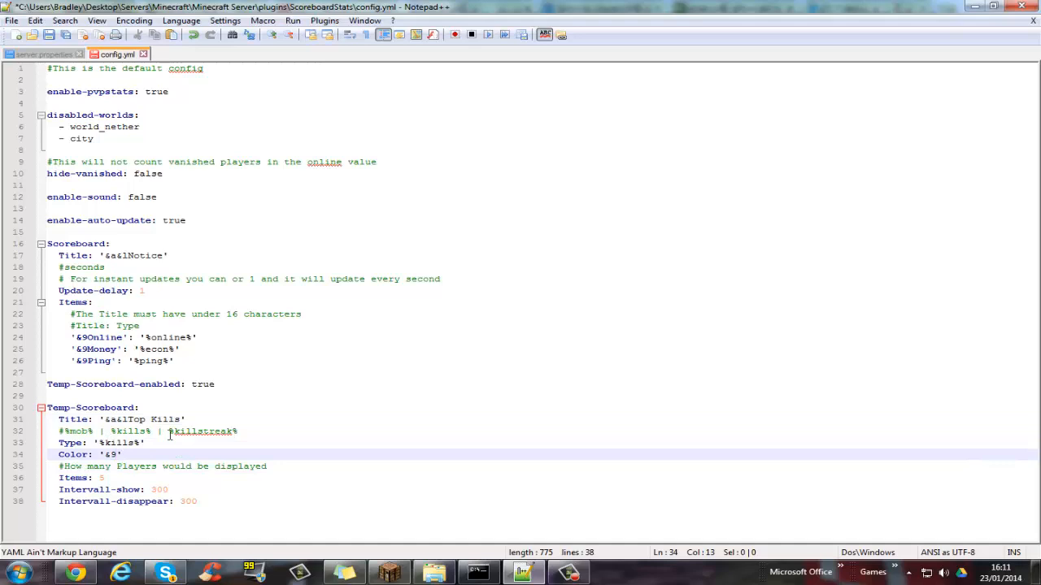
pyautogui.moveTo(147, 443)
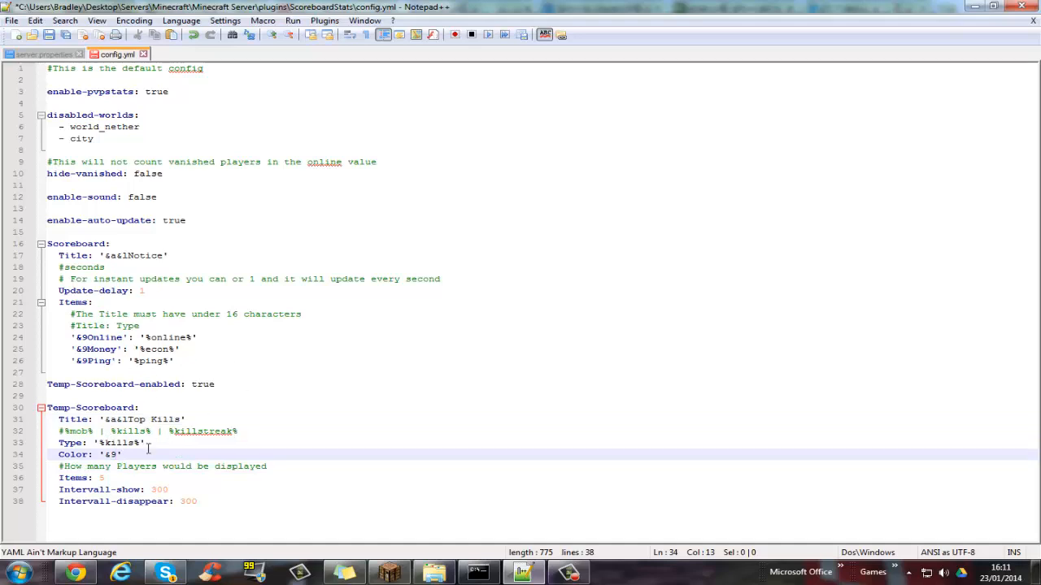
pyautogui.moveTo(145, 477)
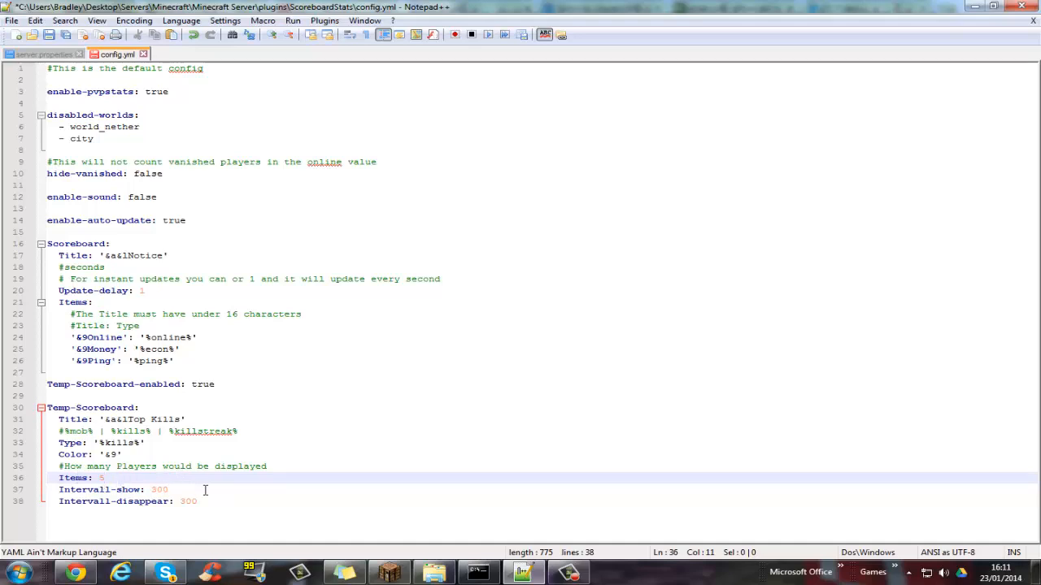
# Point at the Online item, then close config.yml in Notepad++
pyautogui.click(168, 489)
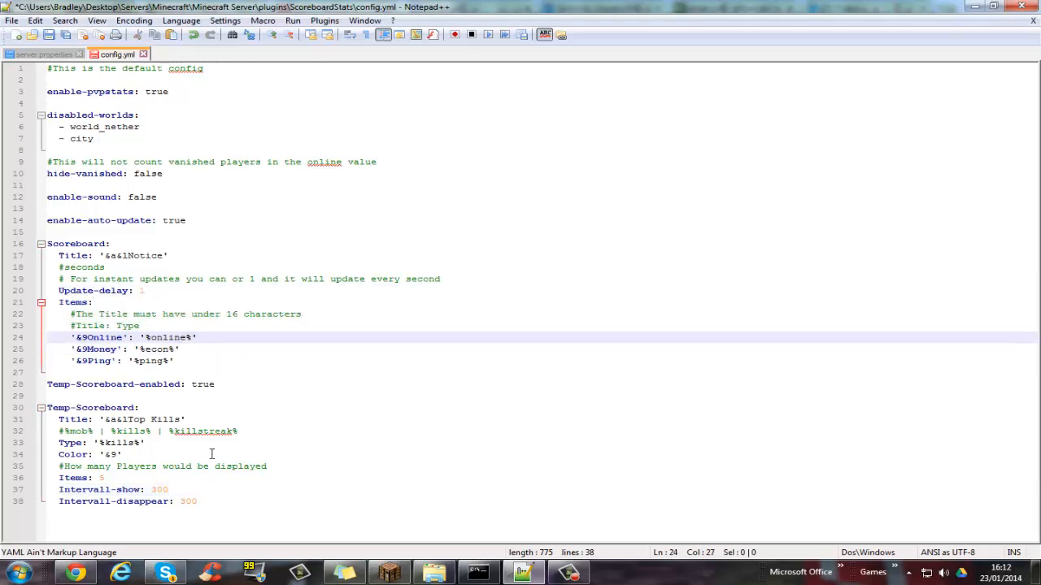
pyautogui.click(167, 489)
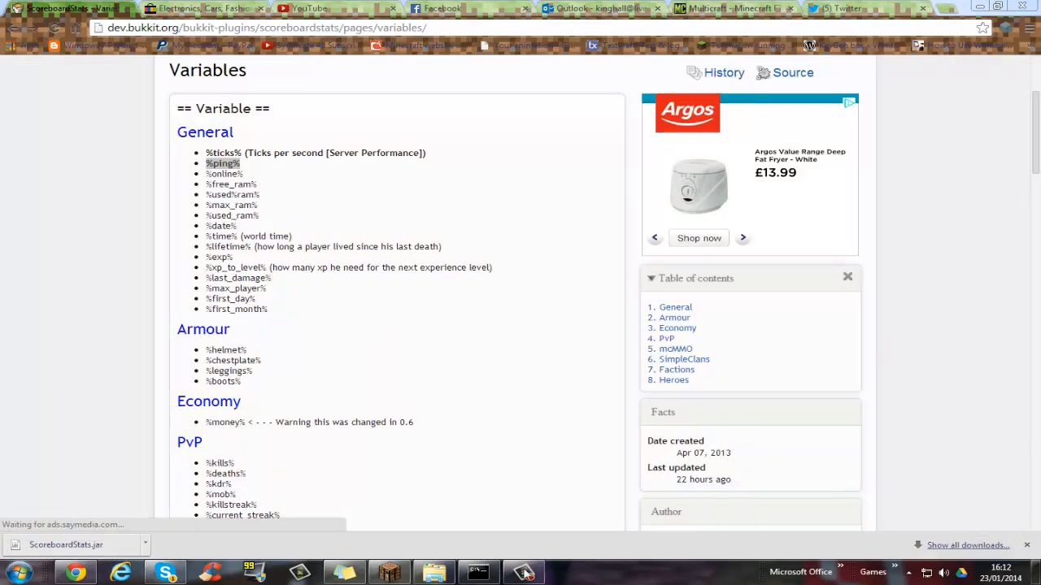
pyautogui.moveTo(502, 280)
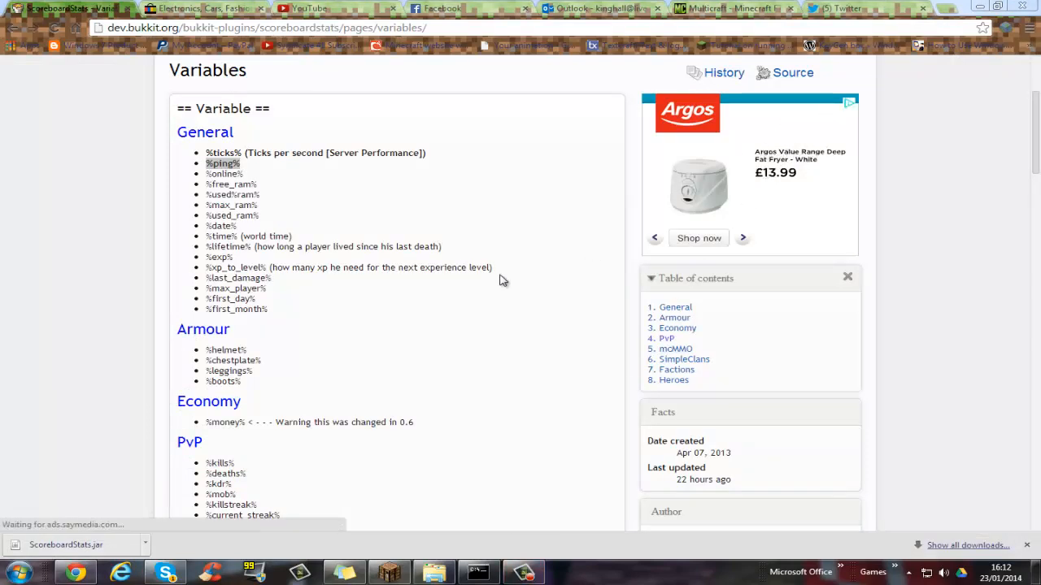
# Switch from the BukkitDev page to the Minecraft title screen
pyautogui.click(389, 571)
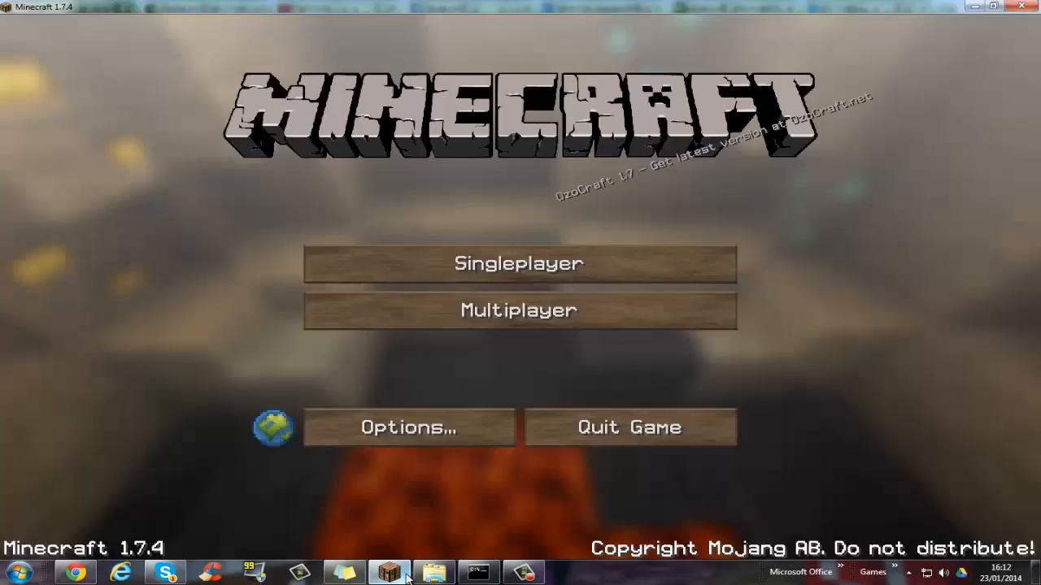
# Join the Local Host server through the Multiplayer menu
pyautogui.click(518, 310)
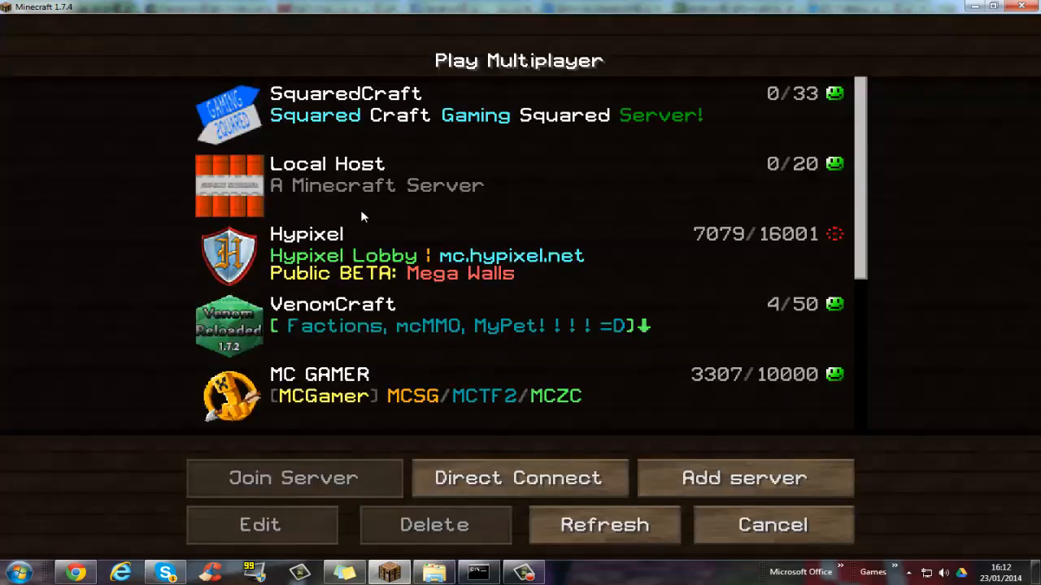
pyautogui.click(294, 478)
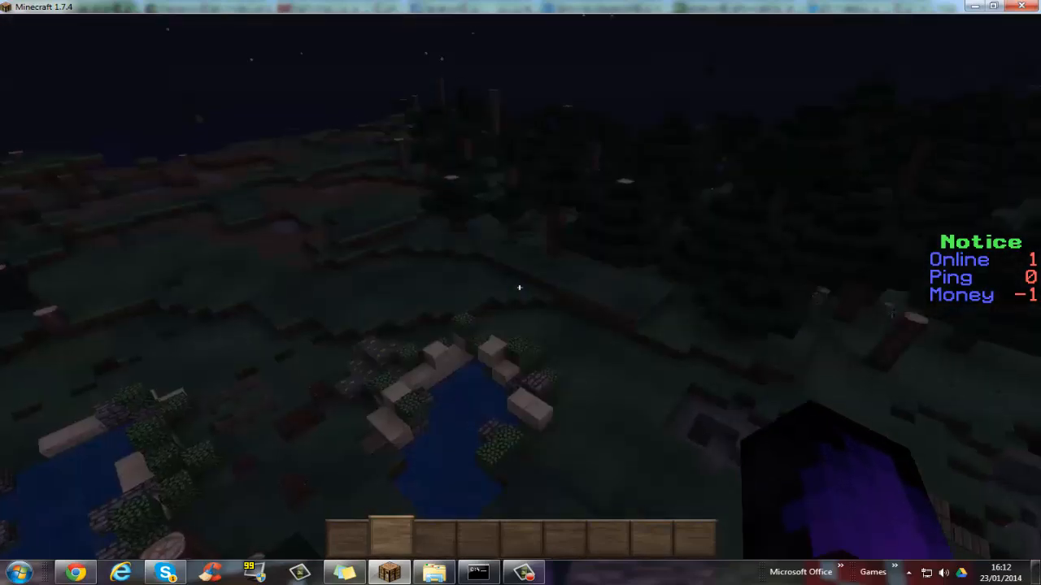
# Run an /eco give command for a huge sum, then leave the server
pyautogui.write('/eco')
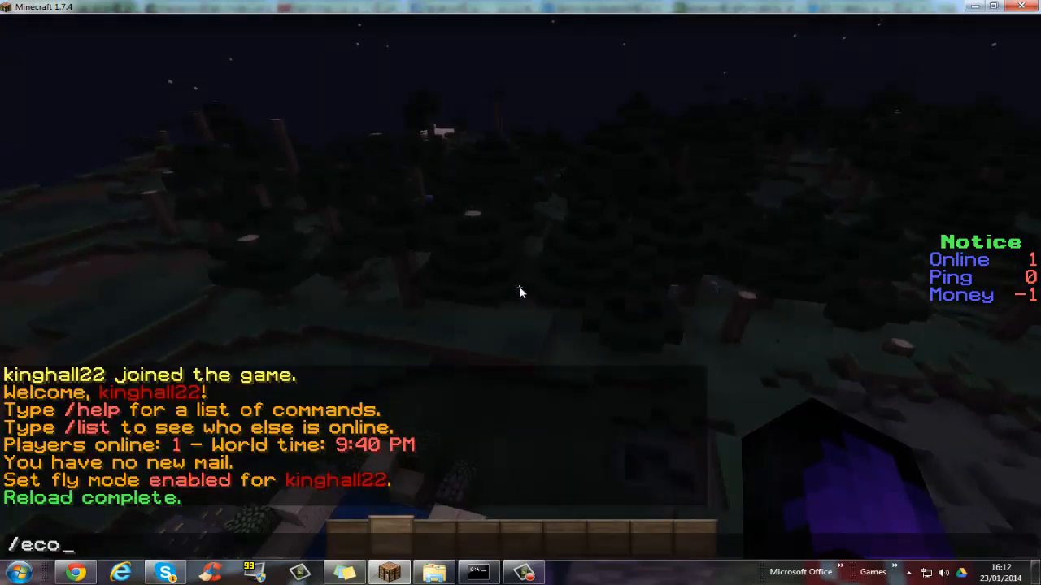
pyautogui.write('gib')
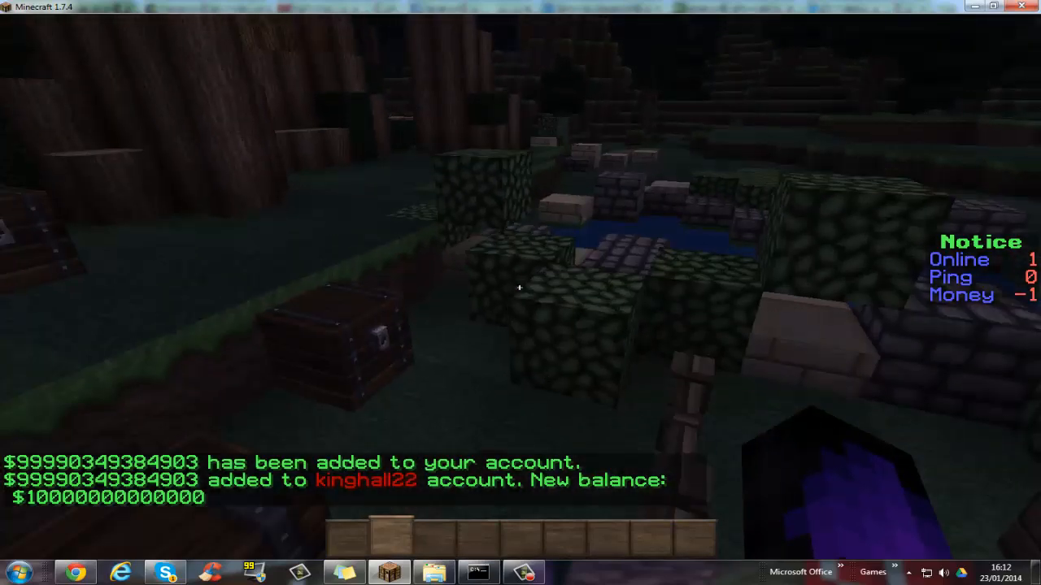
pyautogui.press('Escape')
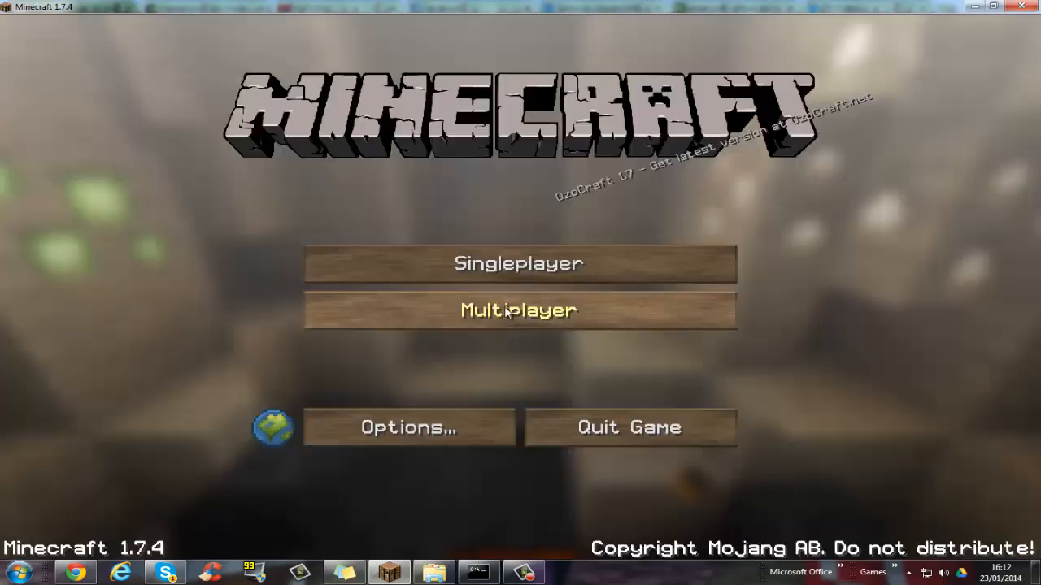
# Rejoin Local Host and hold Tab to view the online player list
pyautogui.click(518, 310)
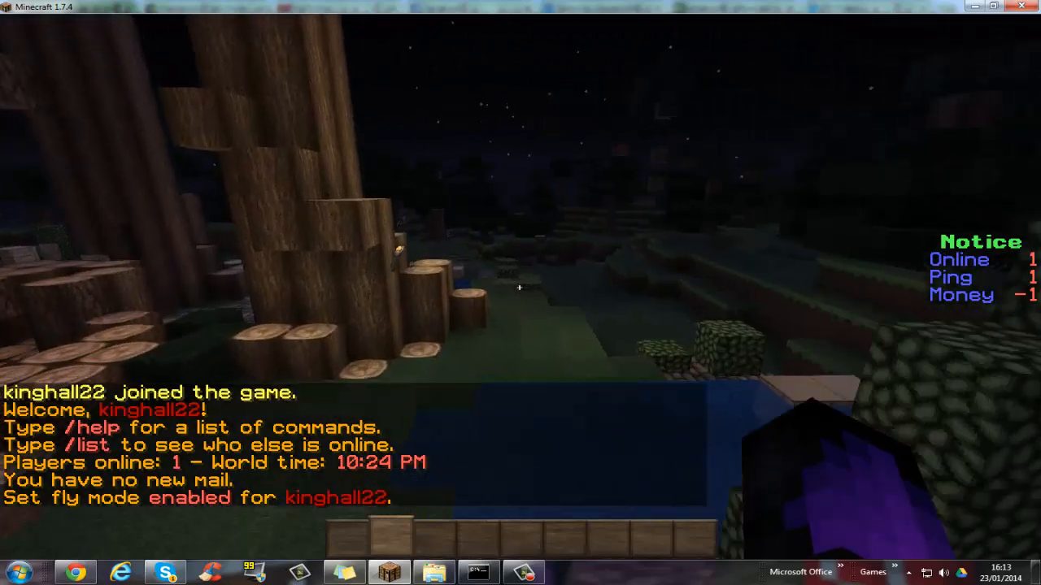
pyautogui.moveTo(519, 287)
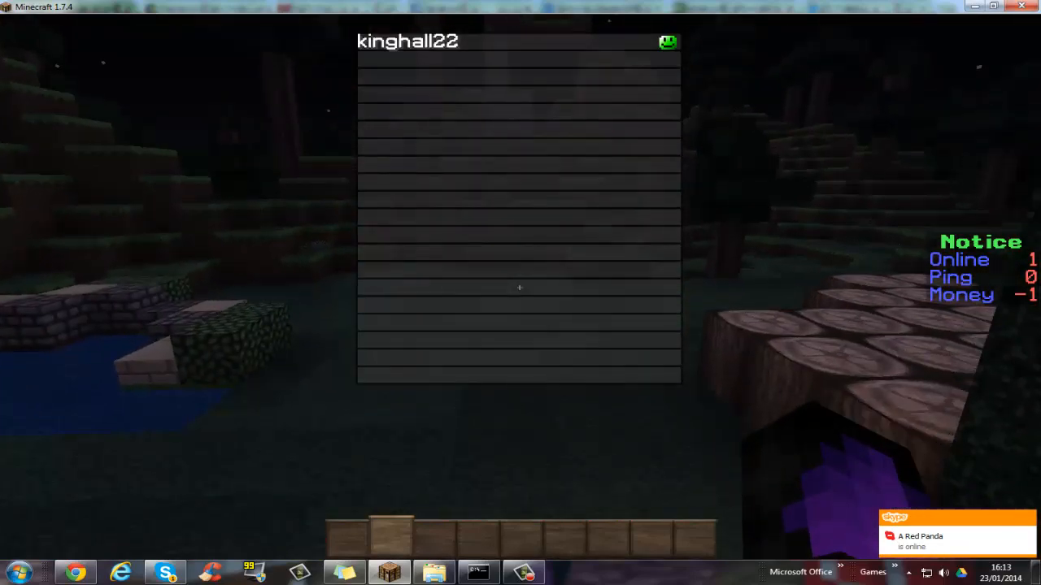
pyautogui.press('tab')
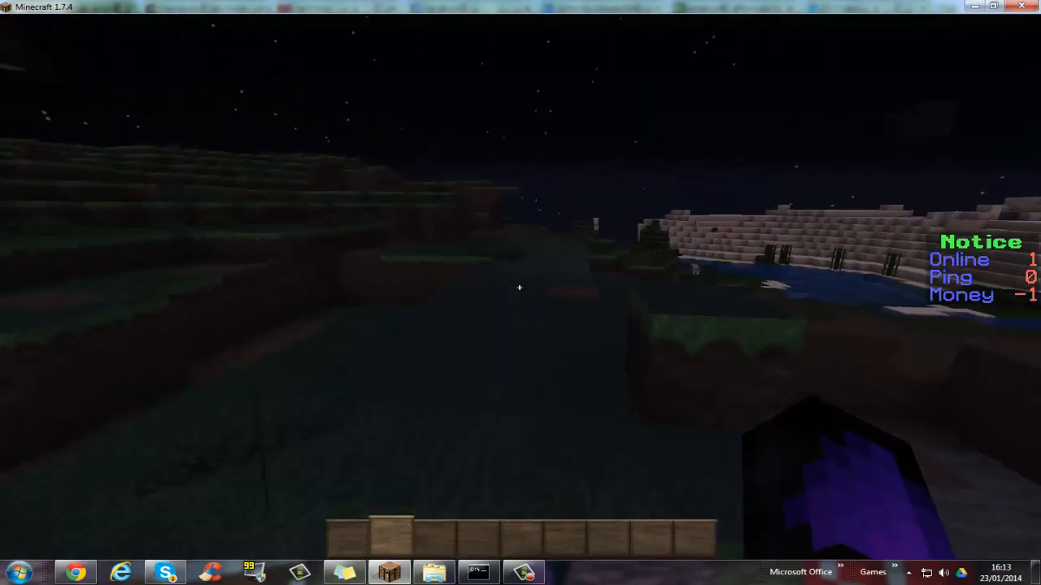
pyautogui.moveTo(519, 287)
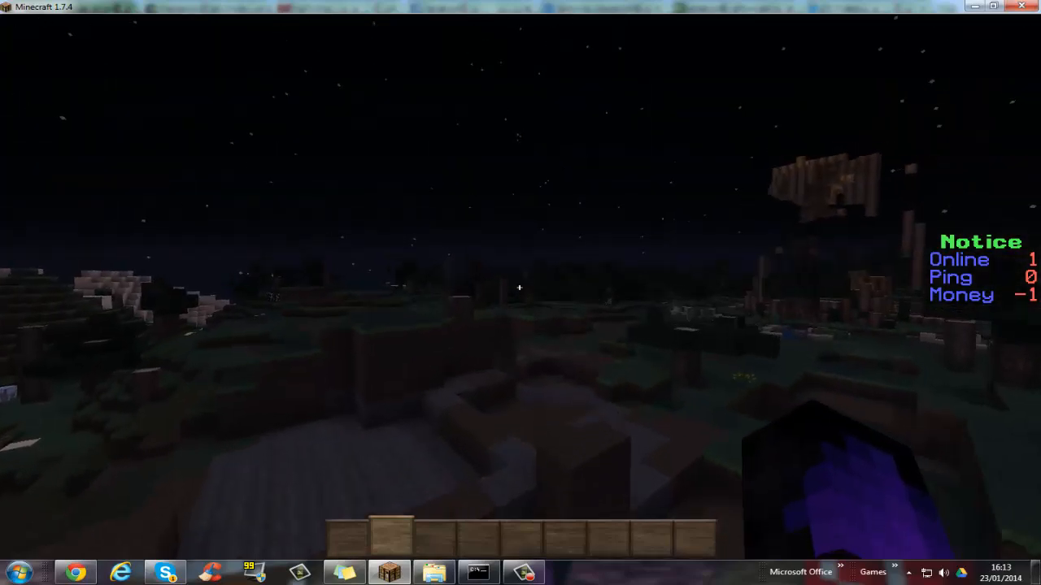